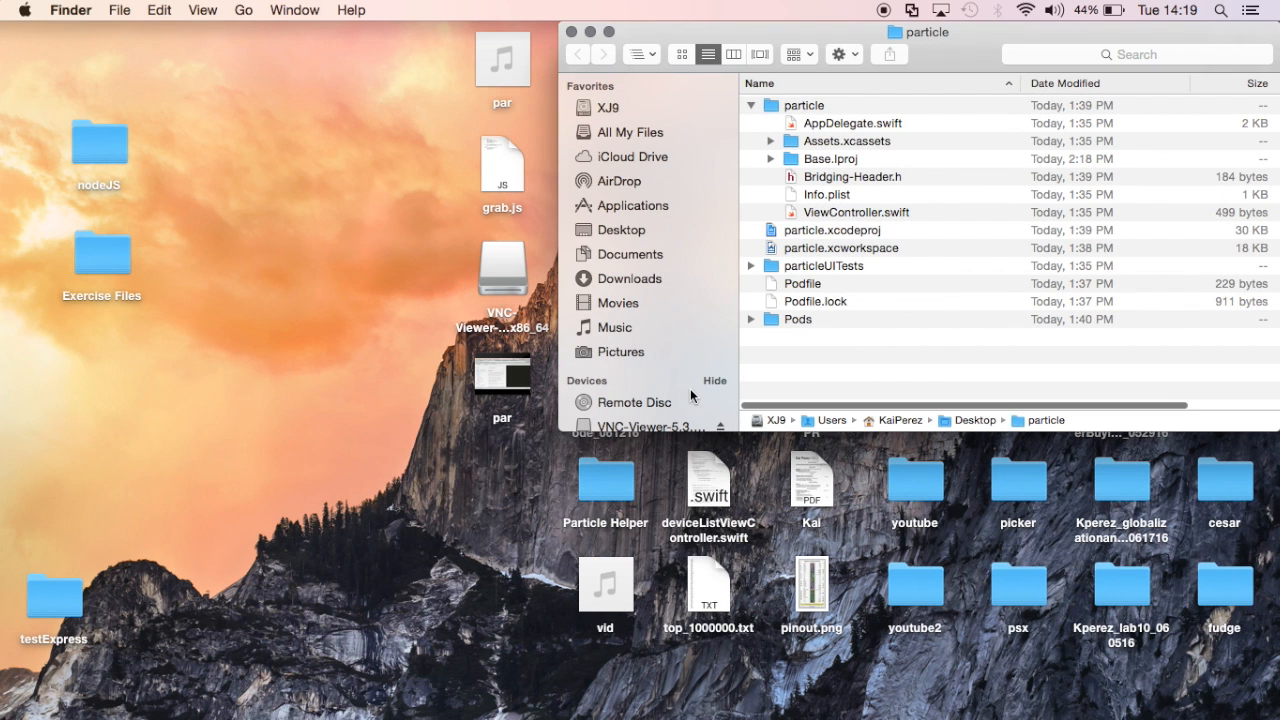
Move the particle folder window left and open particle.xcworkspace from it
drag(917, 31, 672, 31)
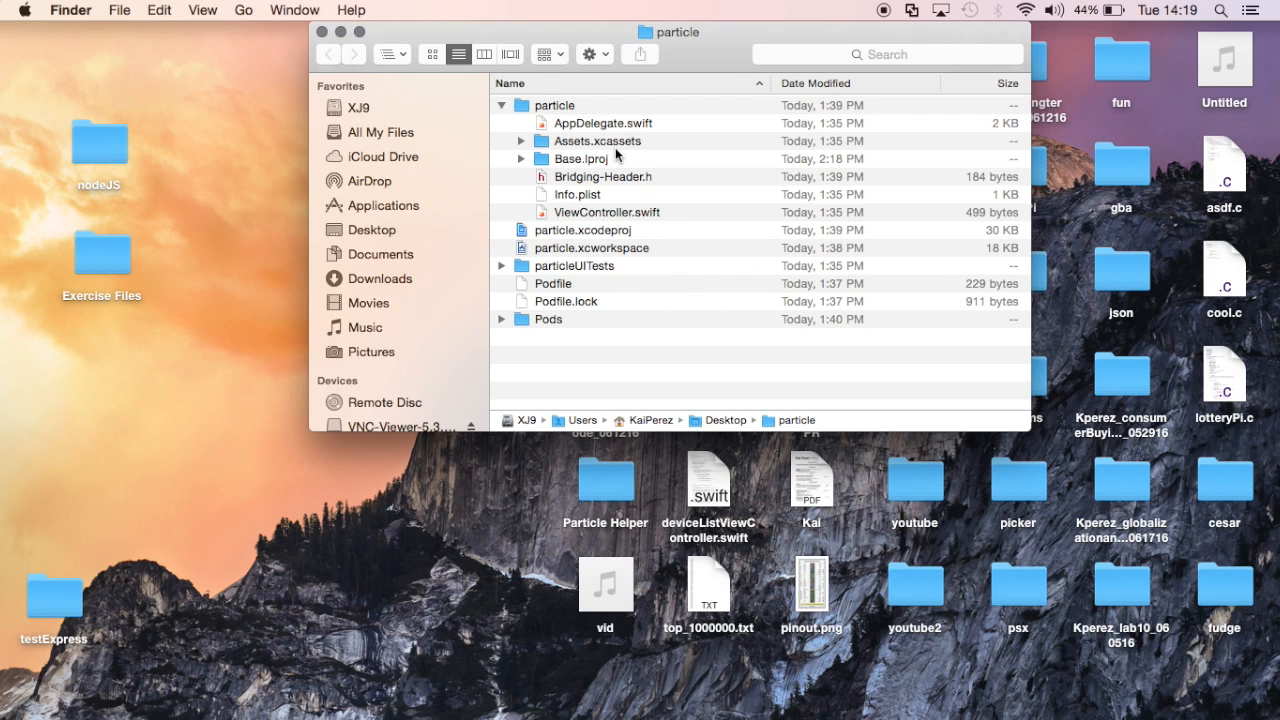
click(591, 247)
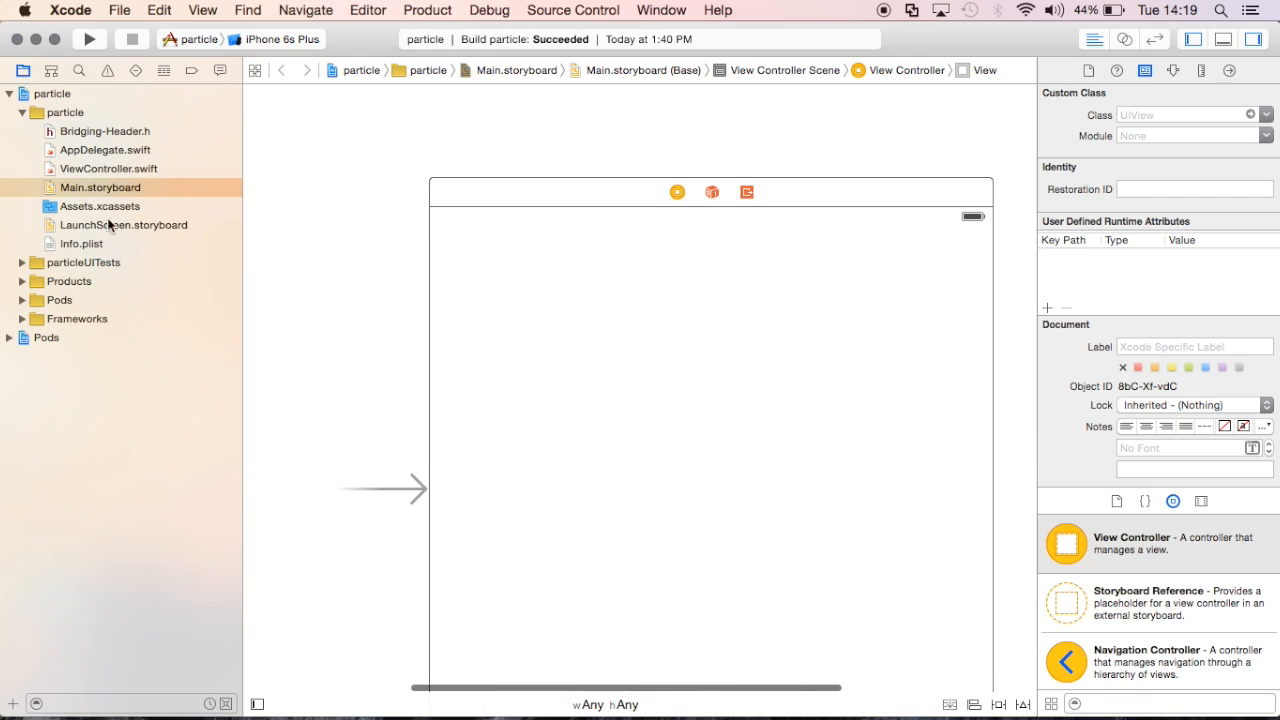
double_click(99, 187)
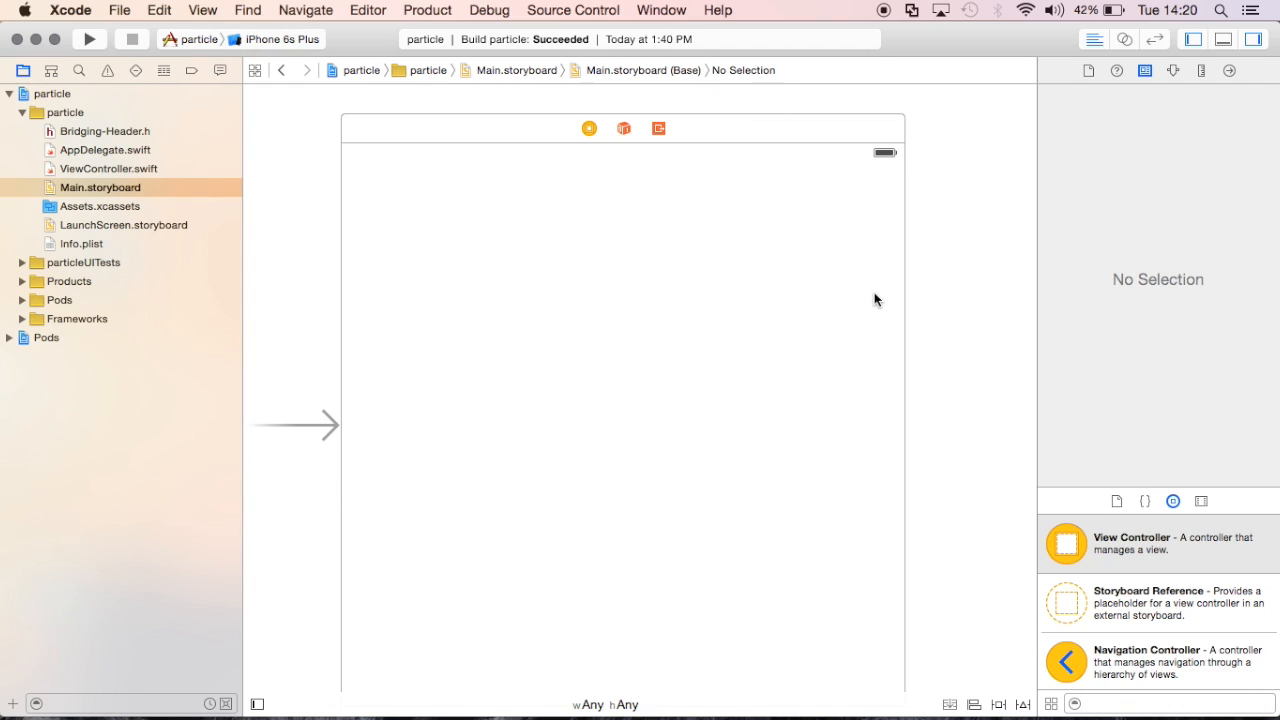
mouse_move(955, 318)
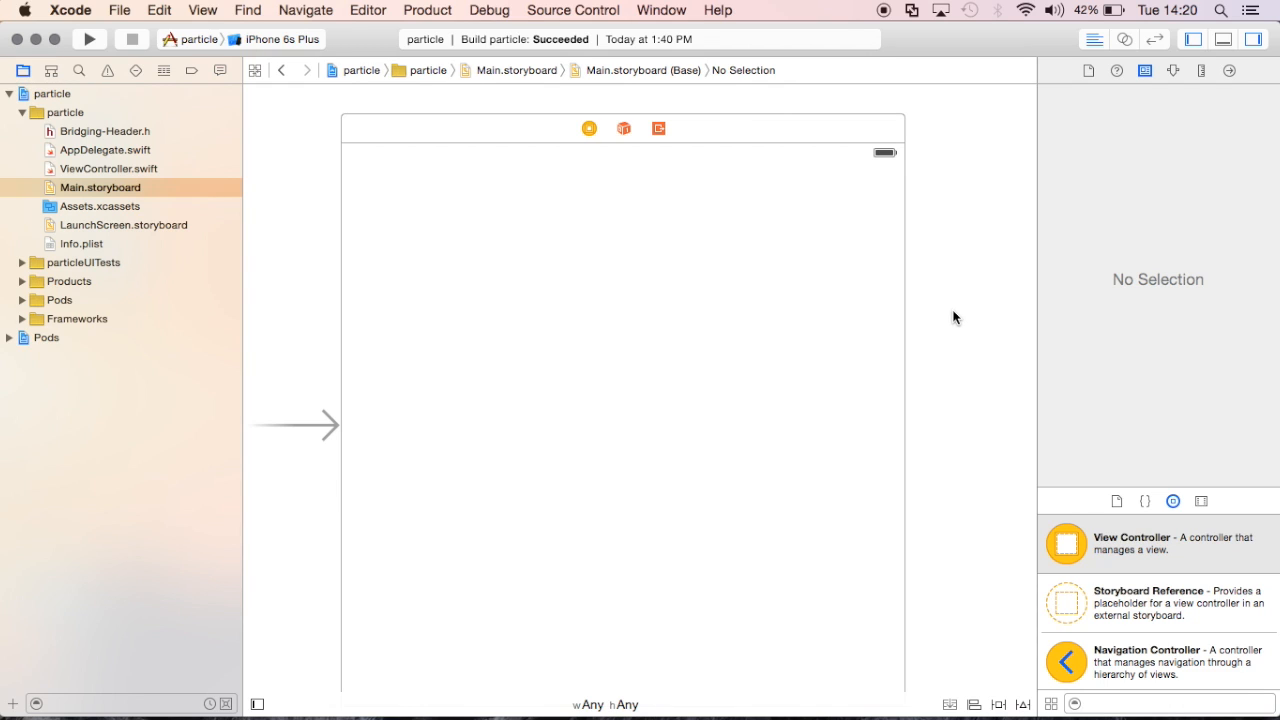
scroll(down, 3)
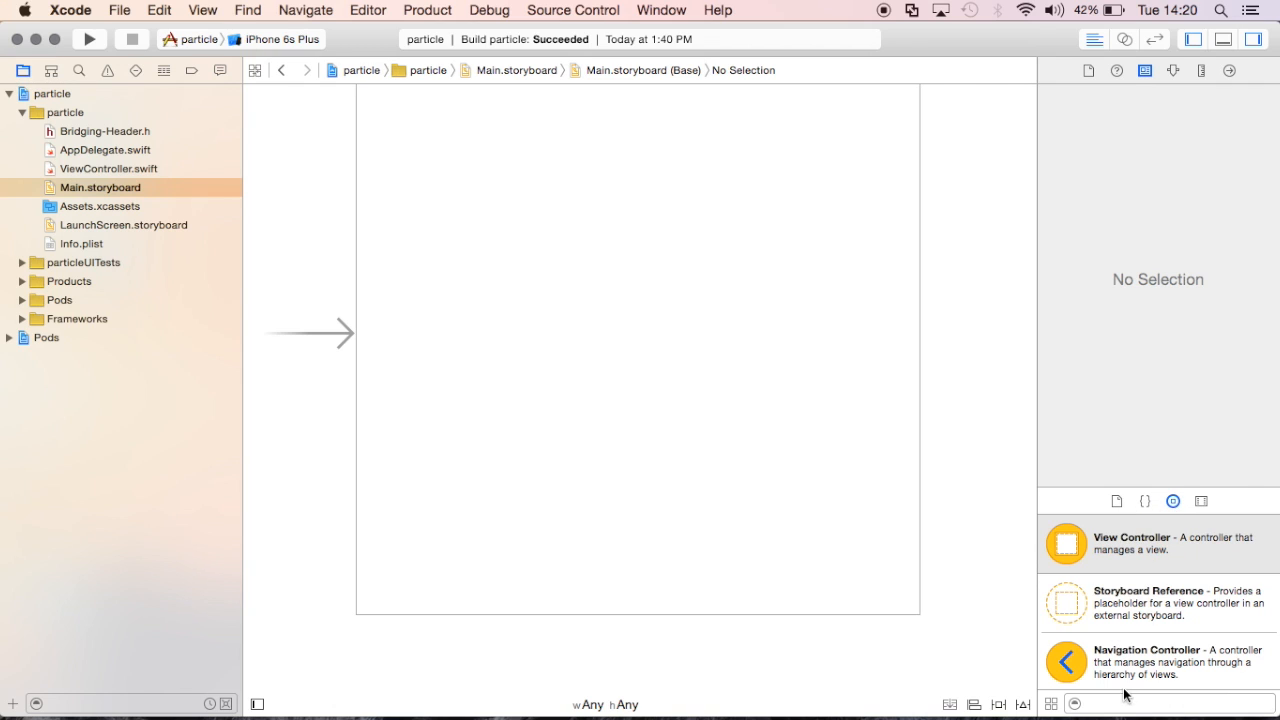
Add a Button from the Object Library, centre it in the view, and retitle it 'Login'
text(button)
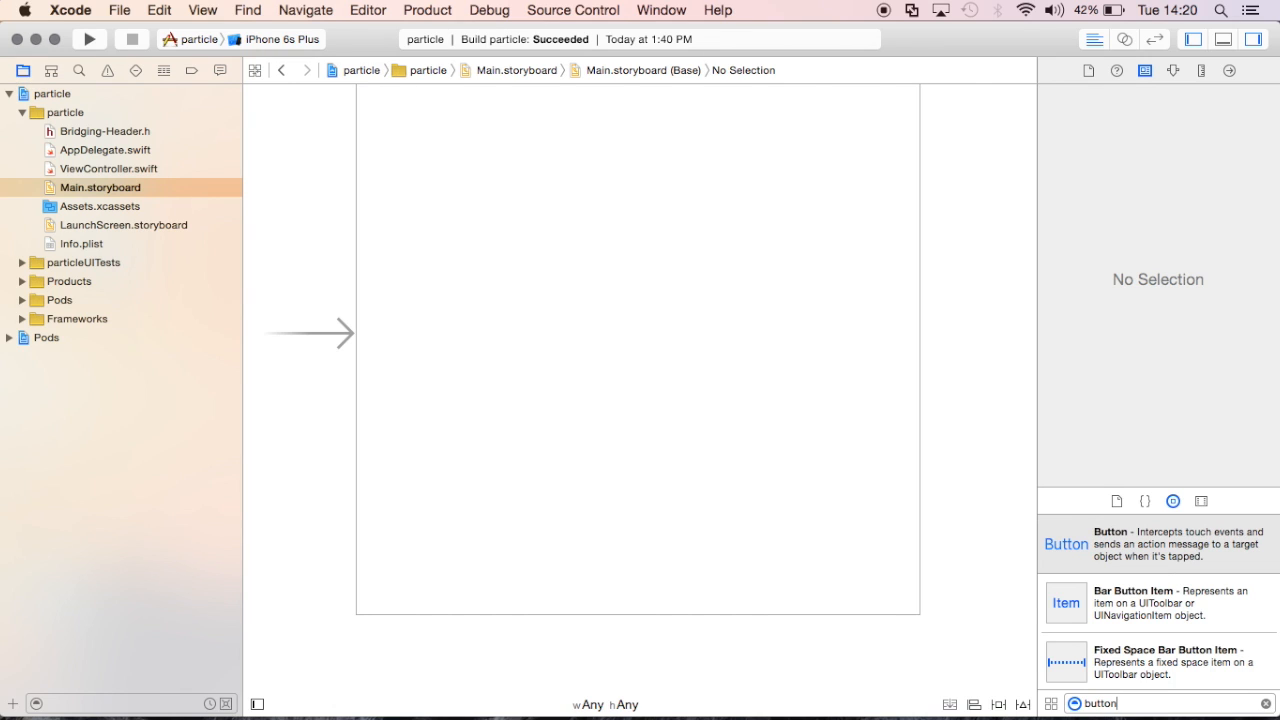
mouse_move(1080, 564)
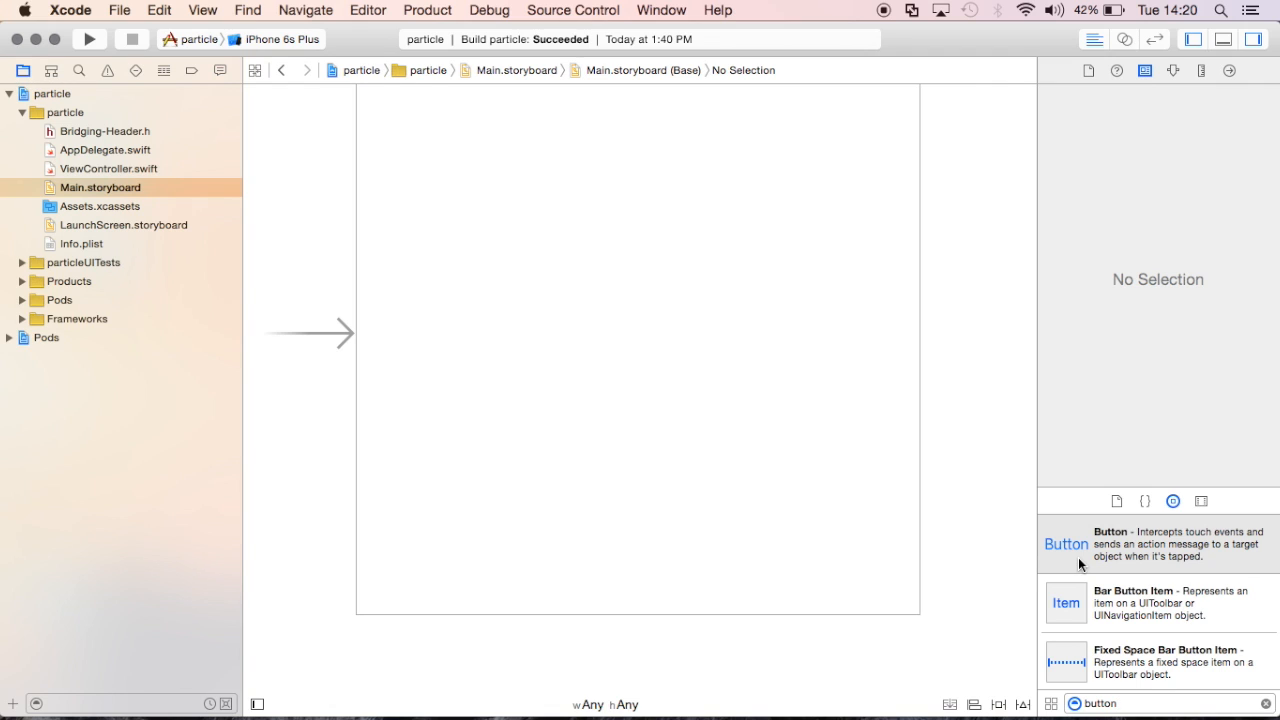
drag(1066, 544, 588, 425)
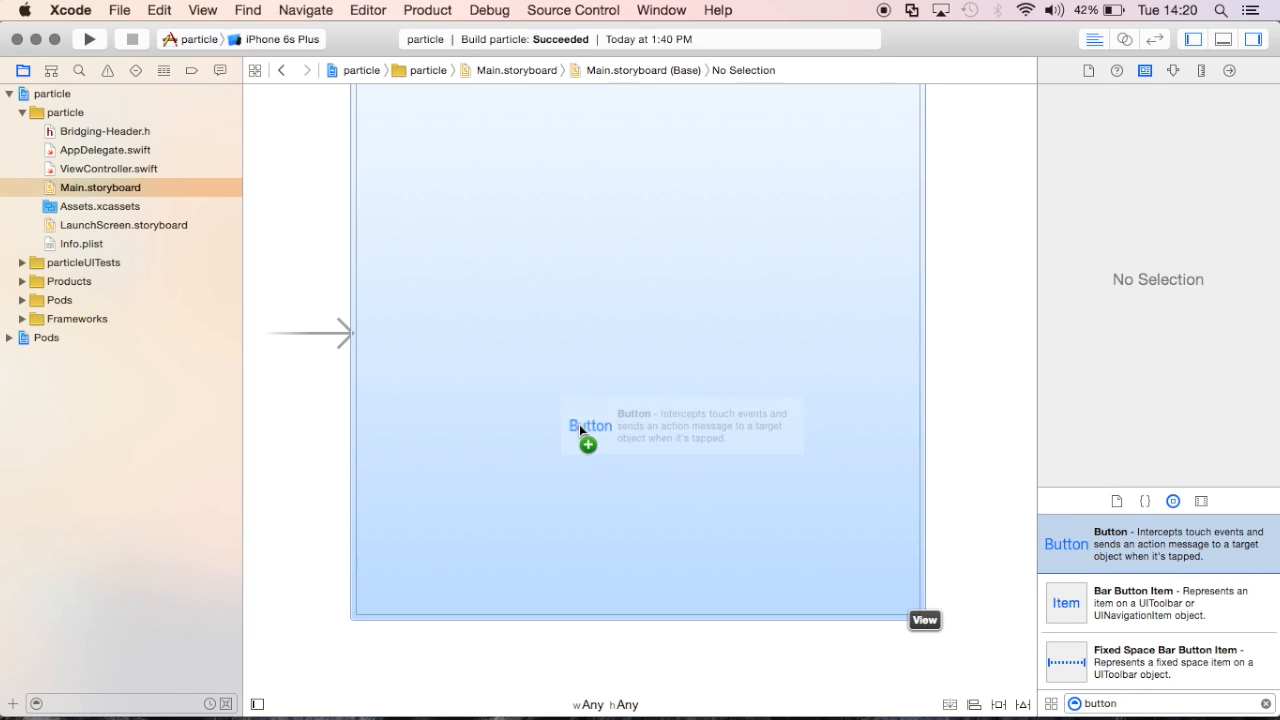
drag(590, 425, 580, 333)
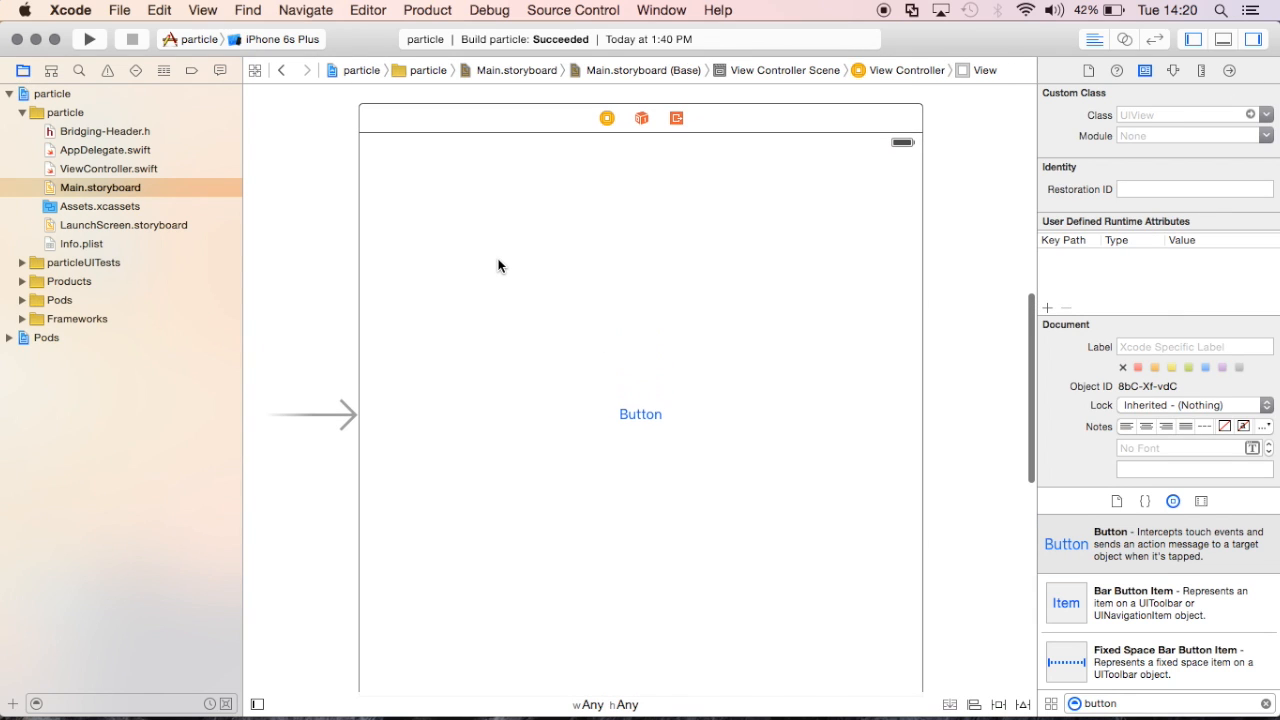
click(640, 414)
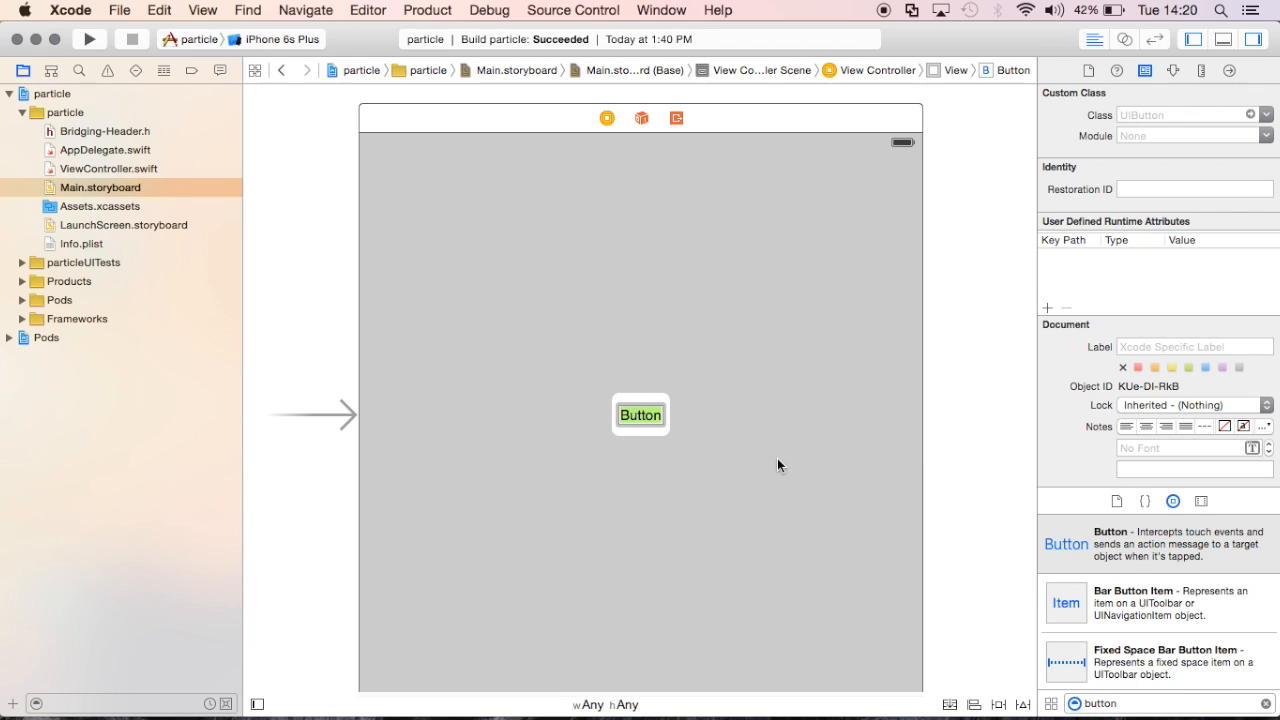
text(Login)
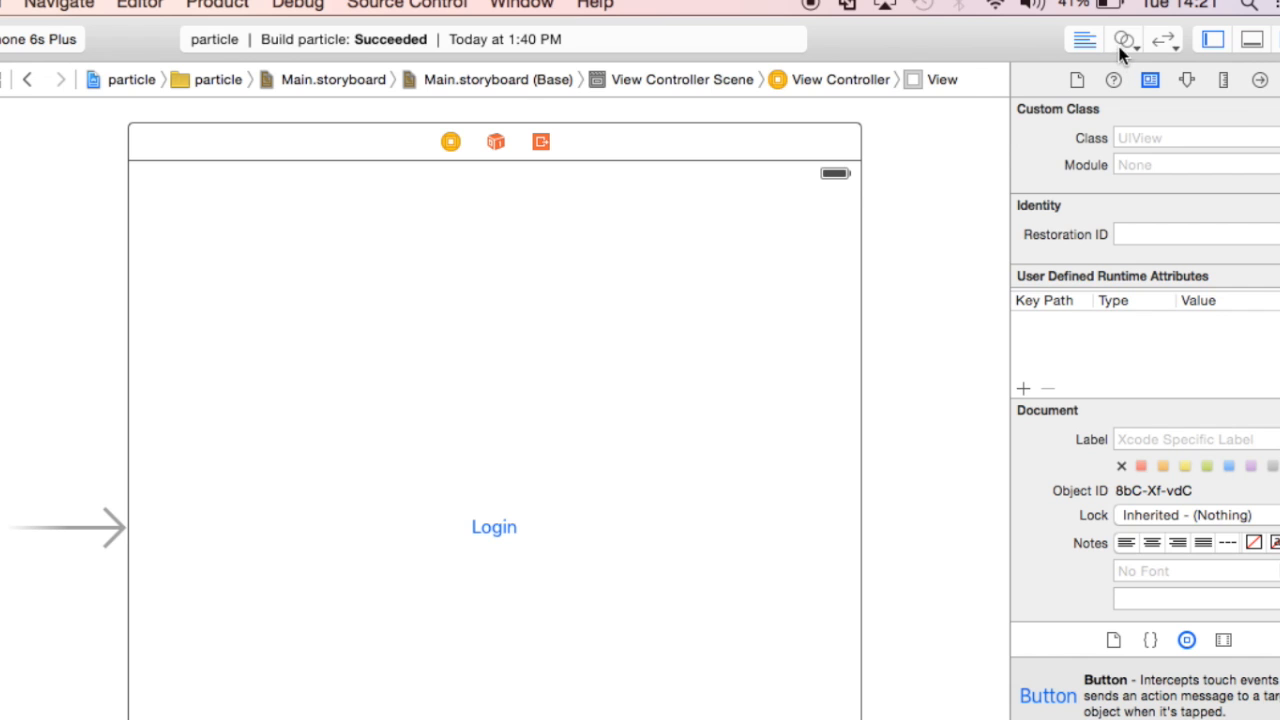
Open ViewController.swift in the Assistant Editor, hide Utilities, and select the Login button
click(1124, 39)
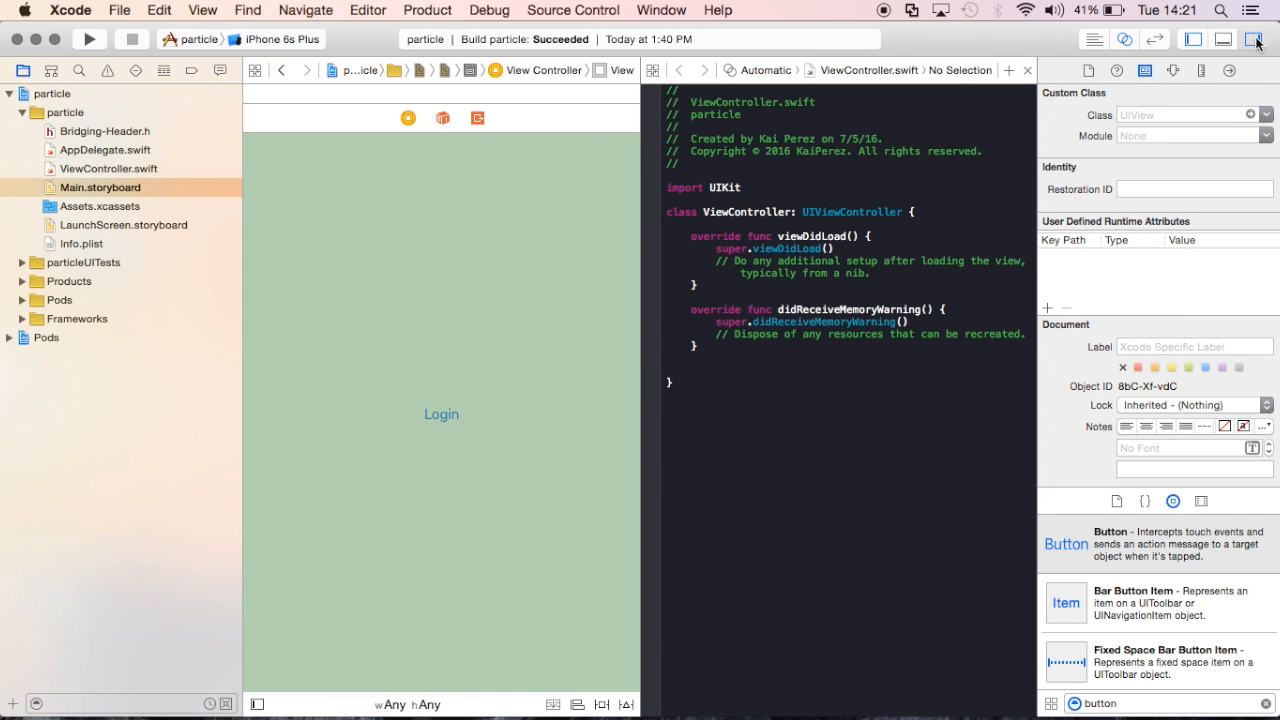
click(1253, 39)
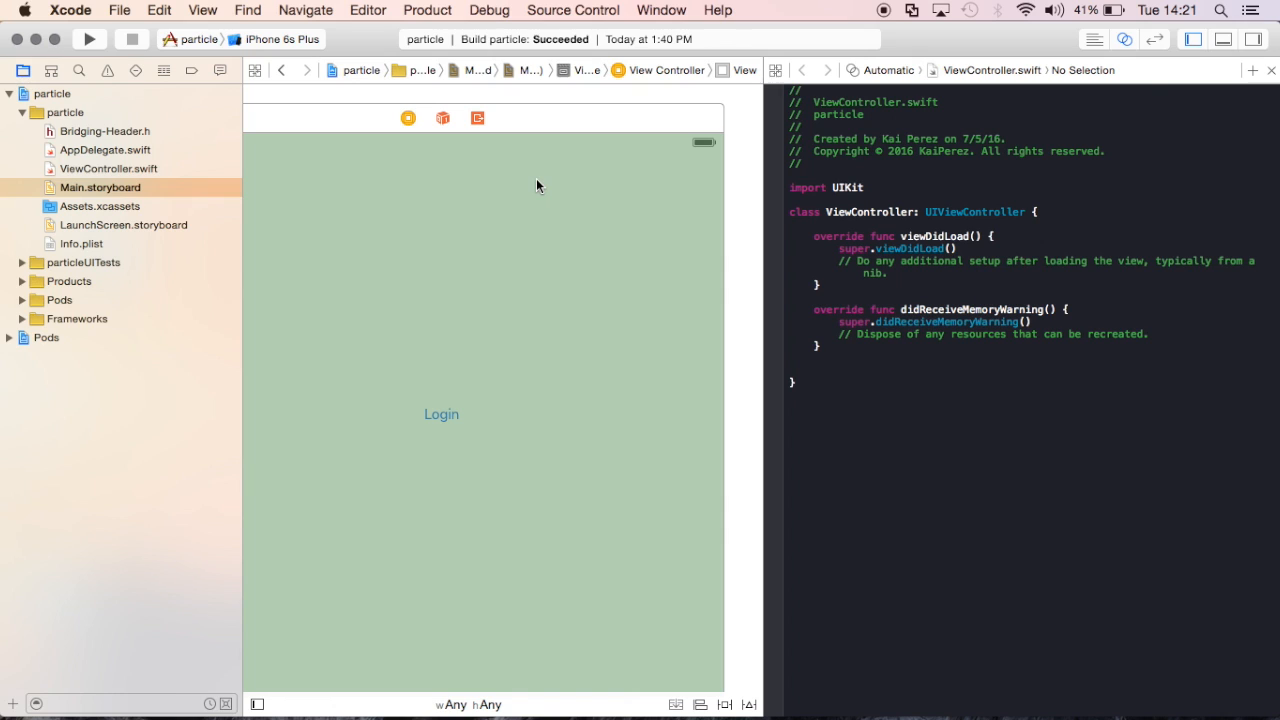
mouse_move(185, 197)
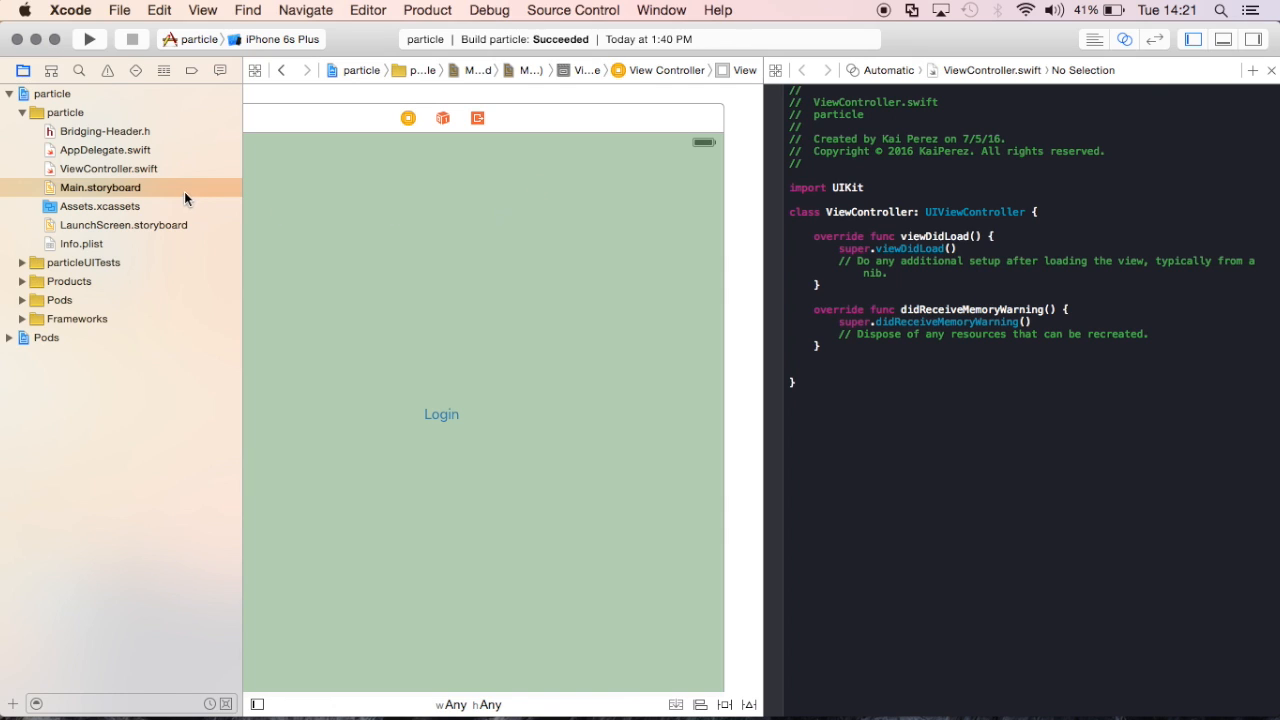
mouse_move(610, 238)
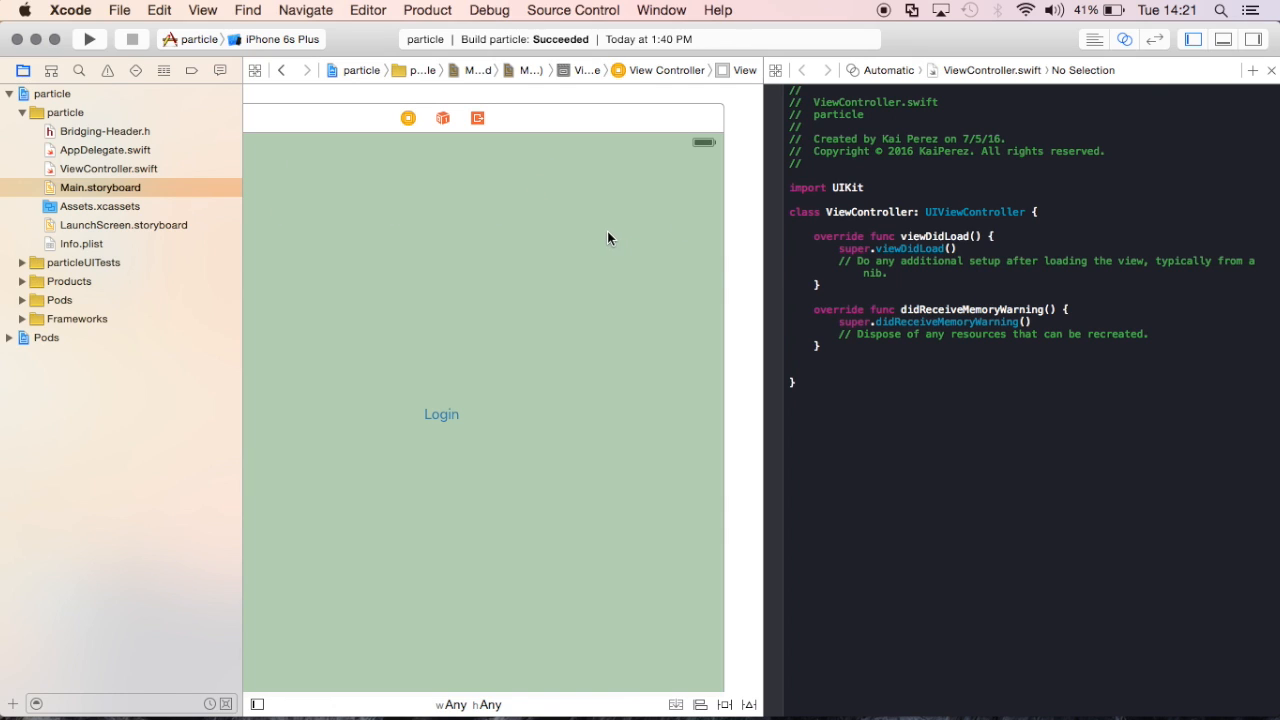
mouse_move(278, 217)
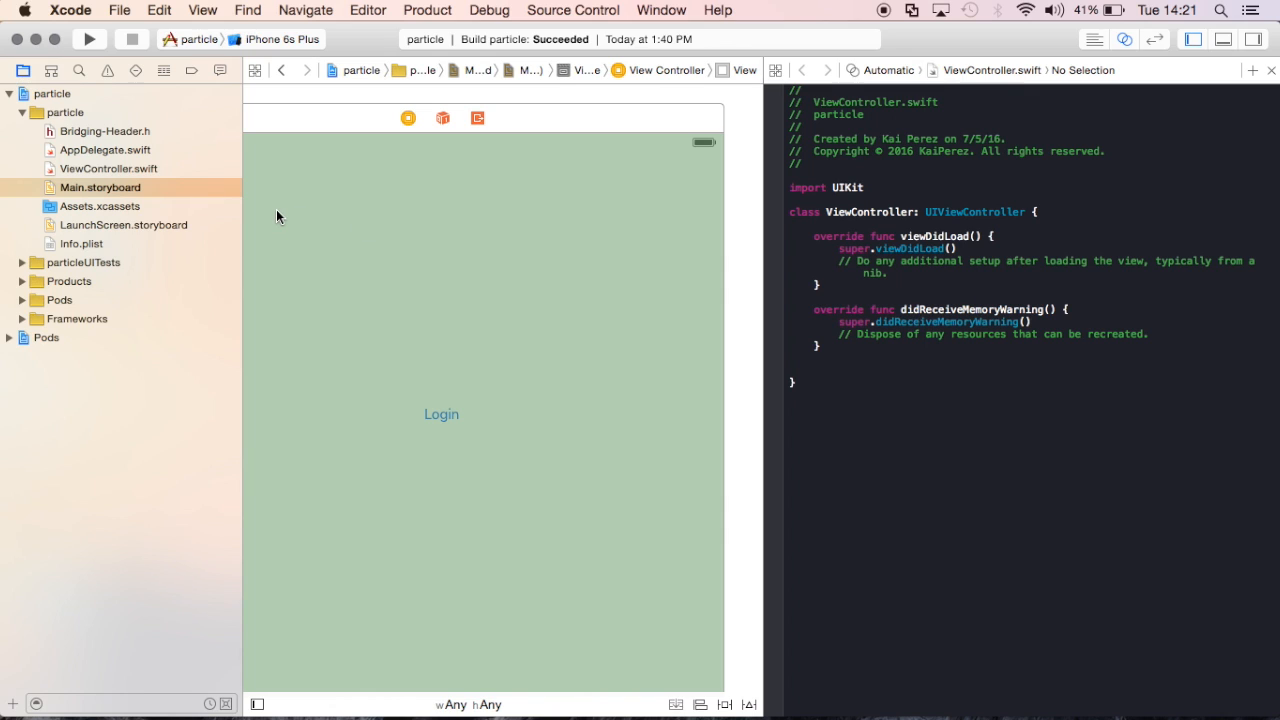
mouse_move(917, 237)
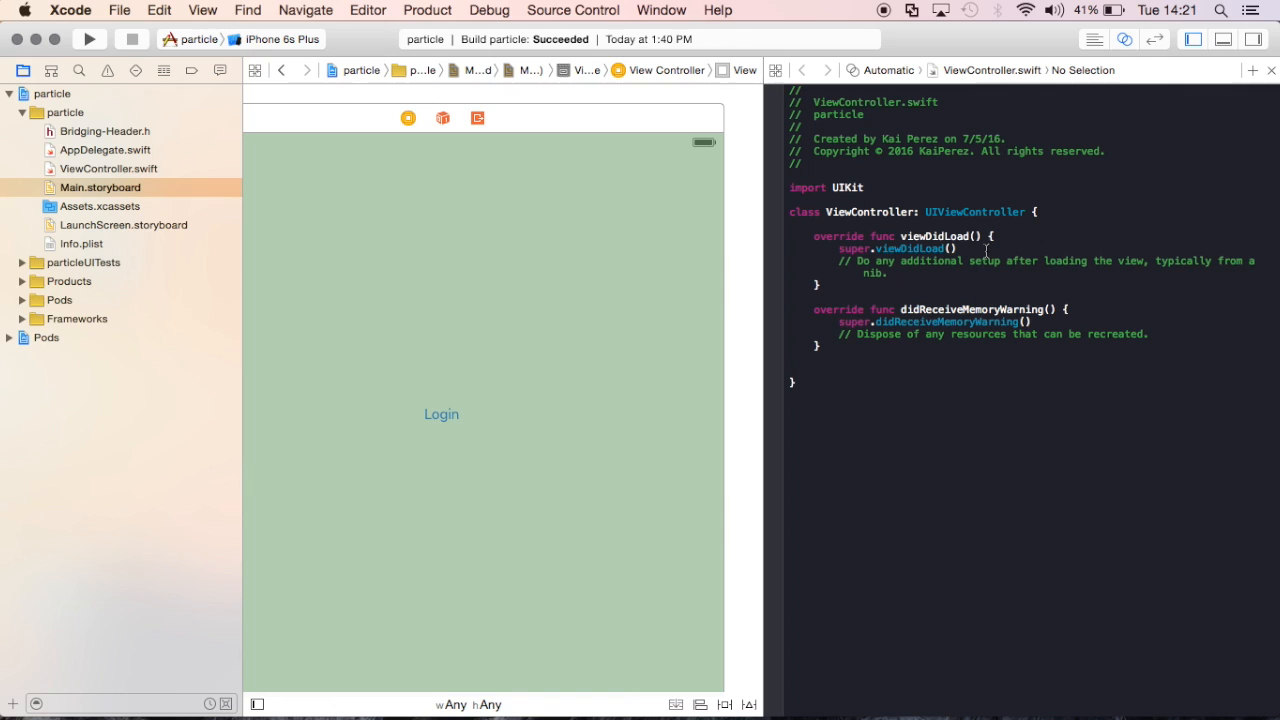
mouse_move(750, 175)
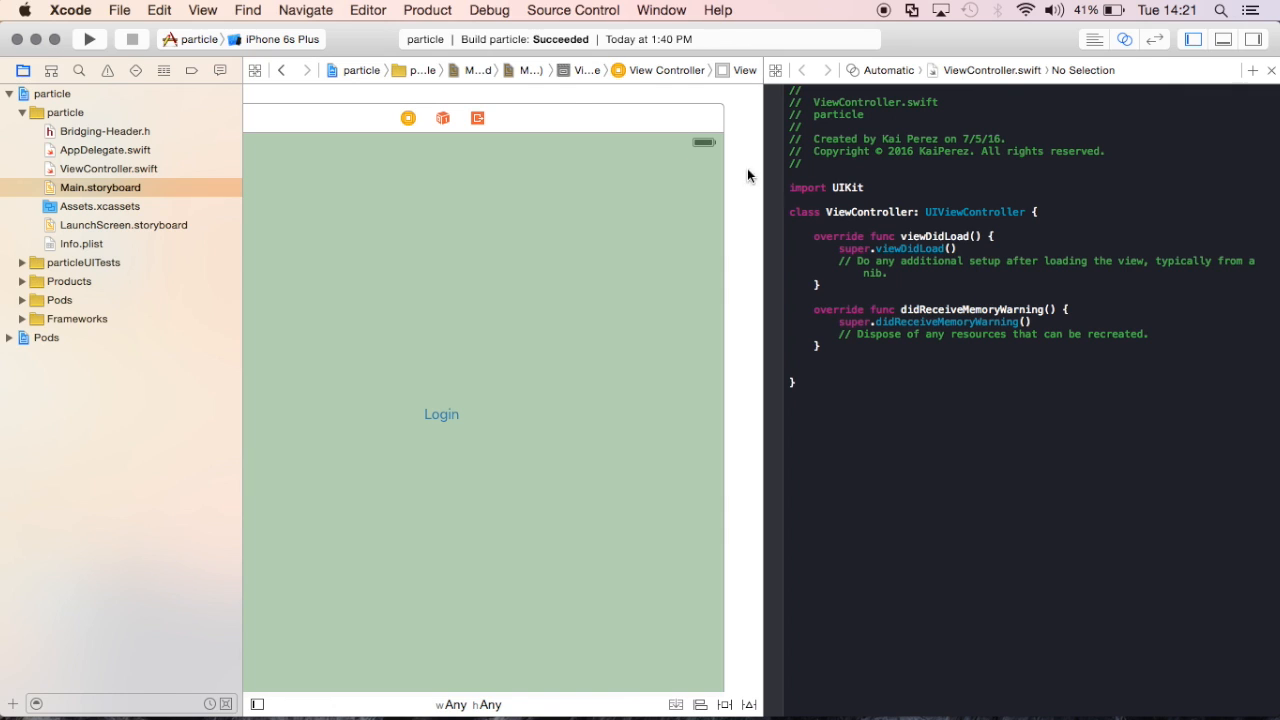
mouse_move(563, 125)
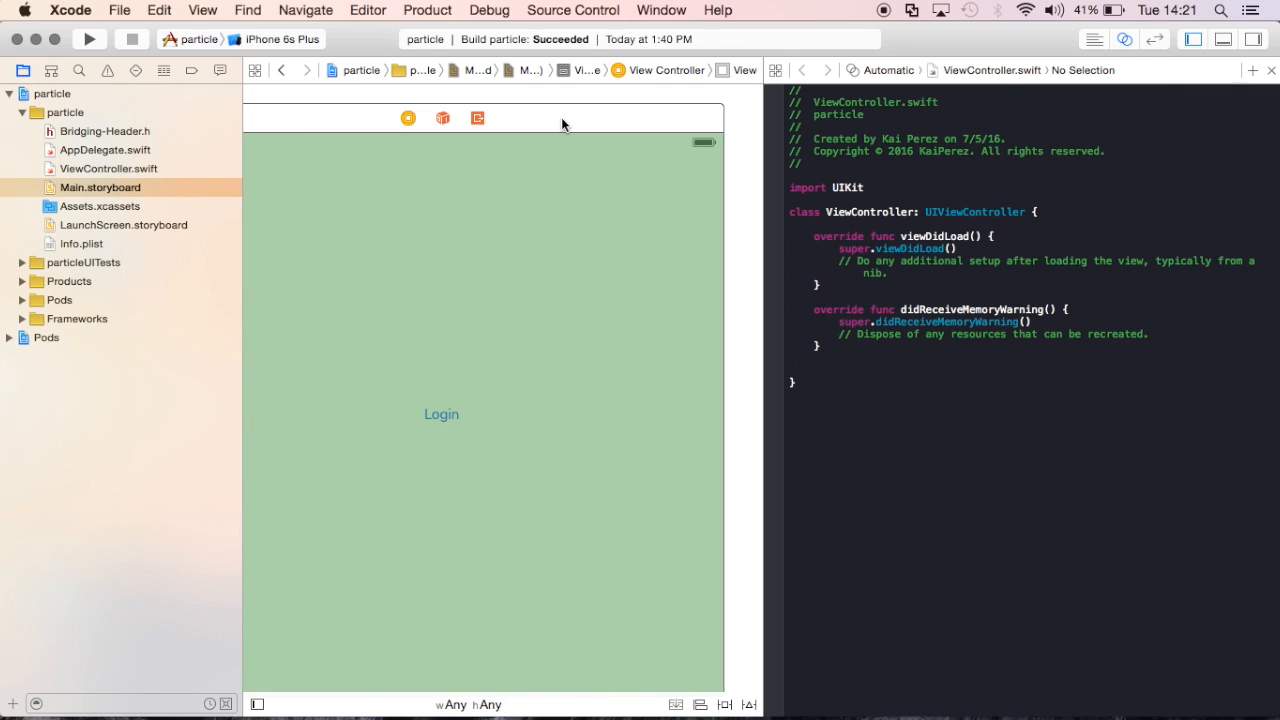
mouse_move(291, 343)
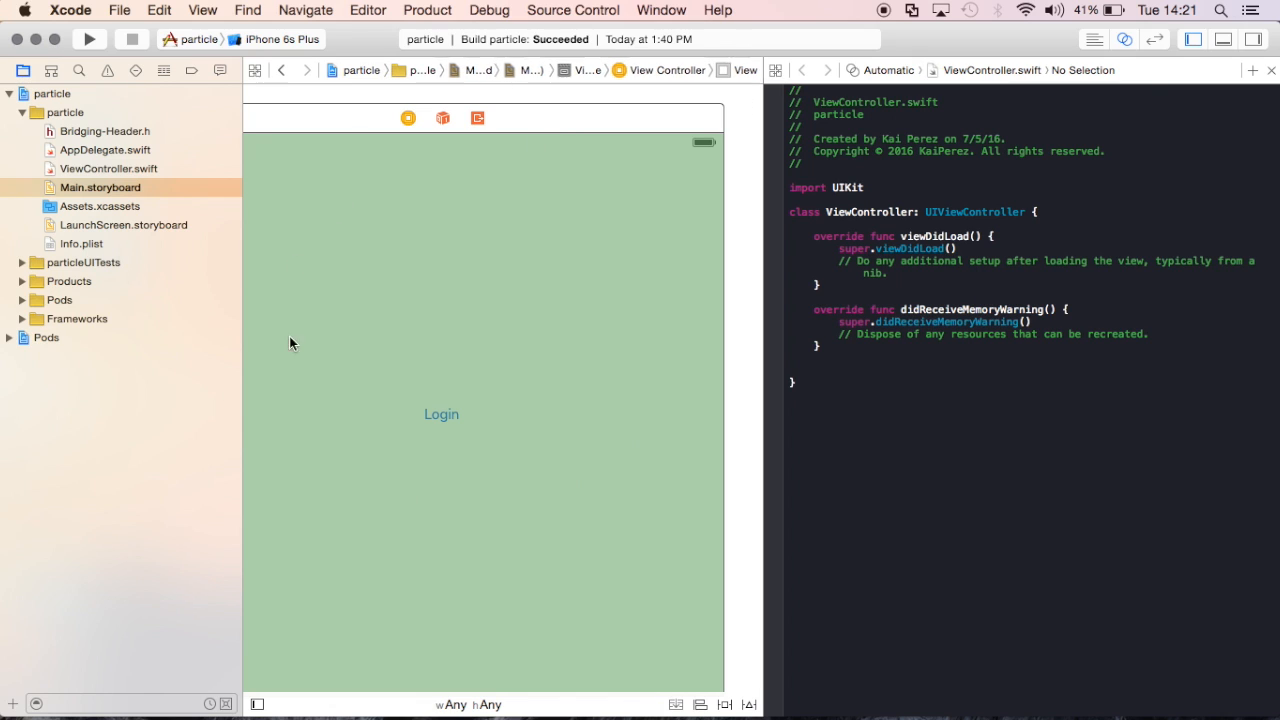
mouse_move(536, 519)
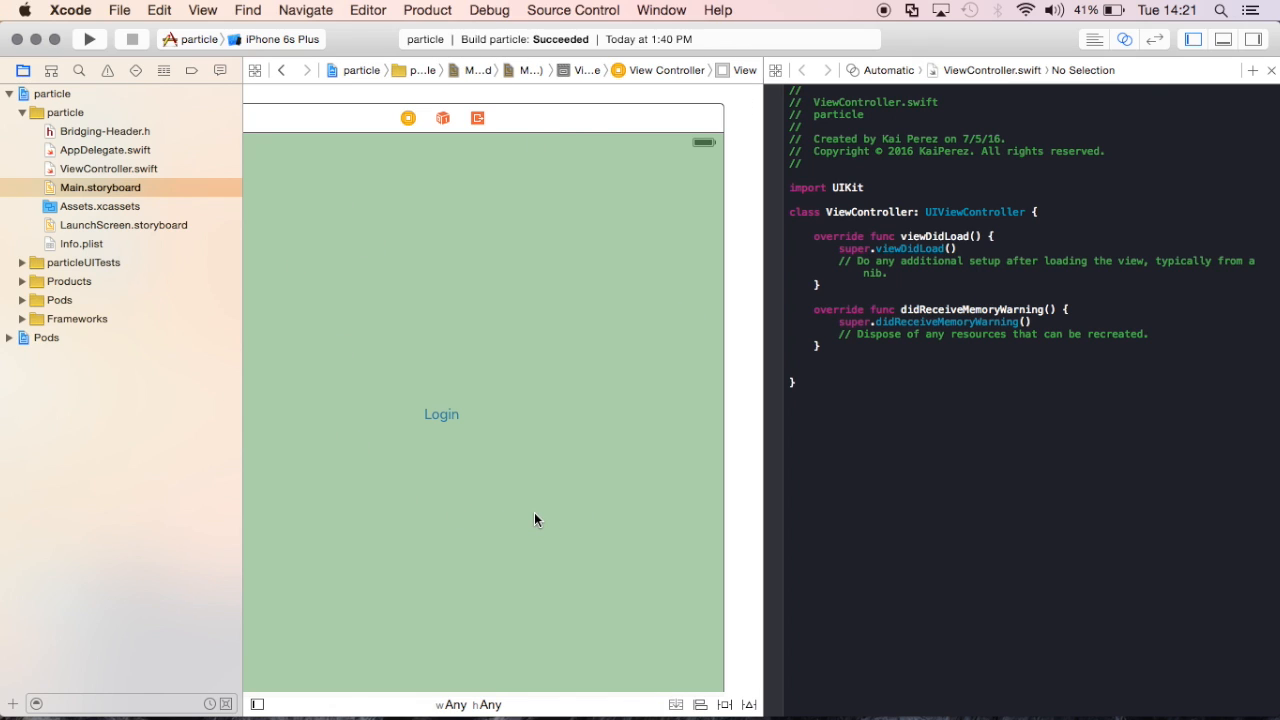
mouse_move(440, 415)
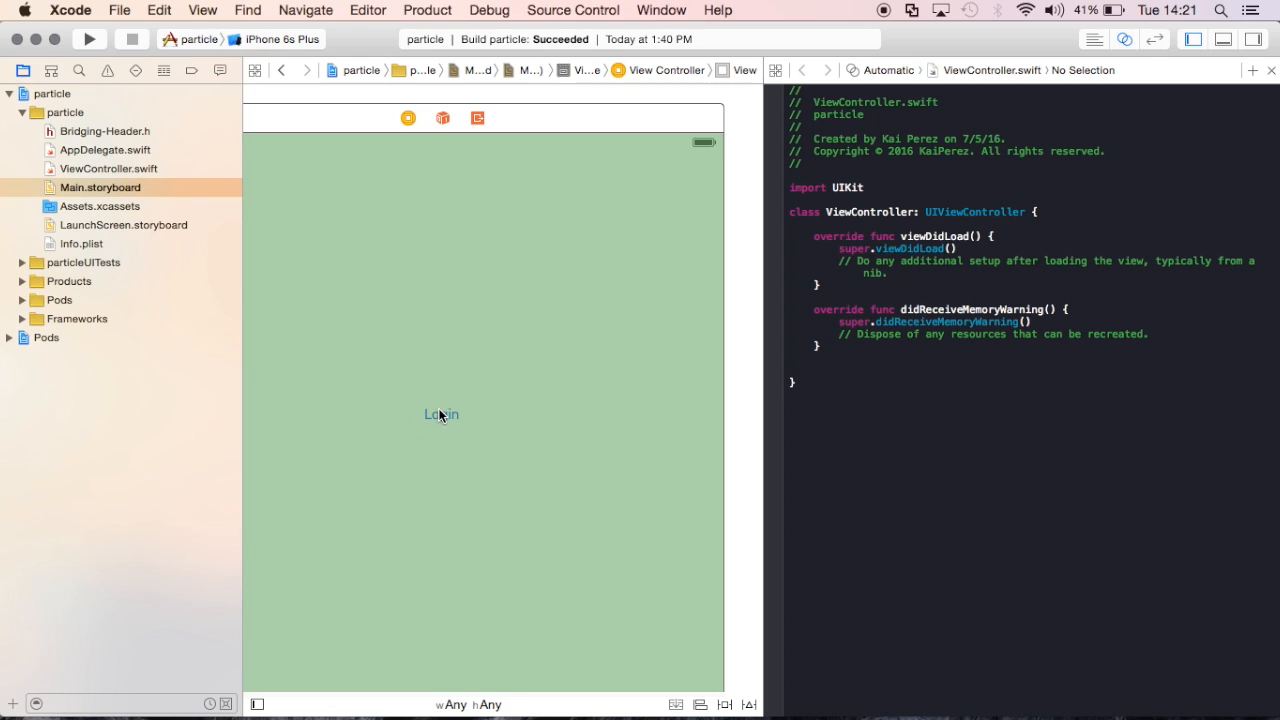
click(441, 414)
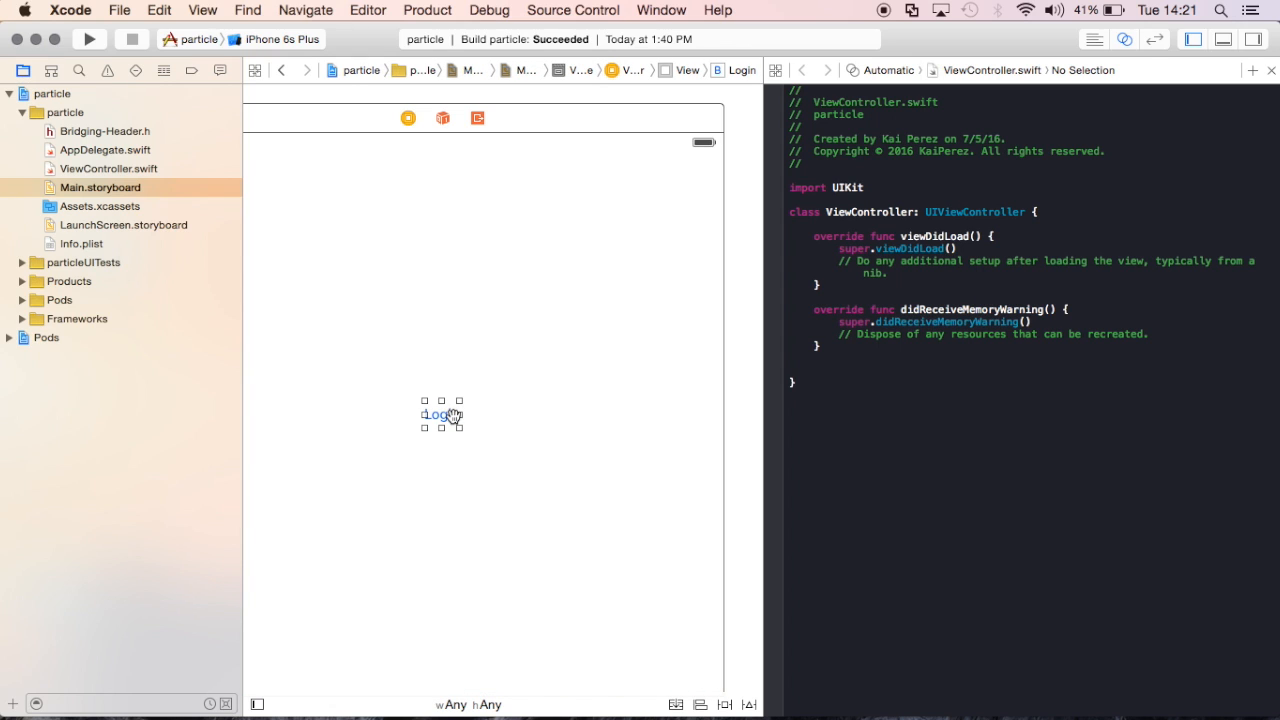
mouse_move(268, 710)
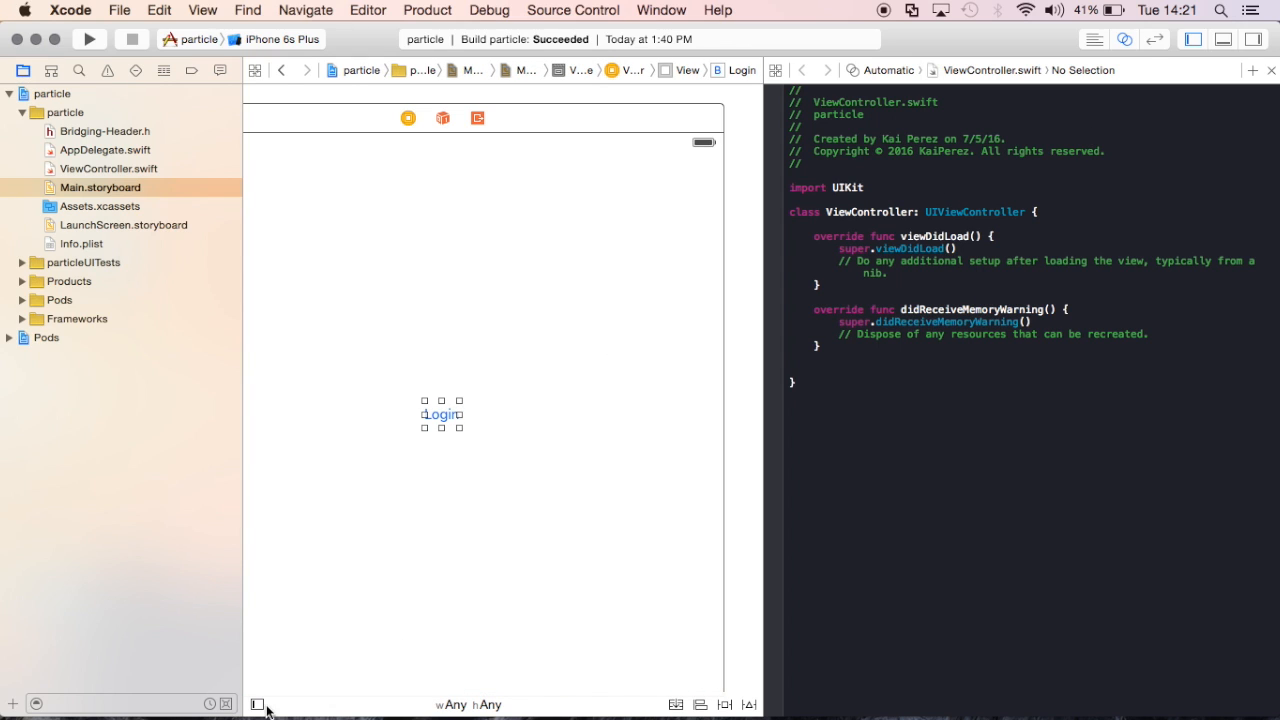
Show the Document Outline, select View, then select Login in the outline
click(257, 704)
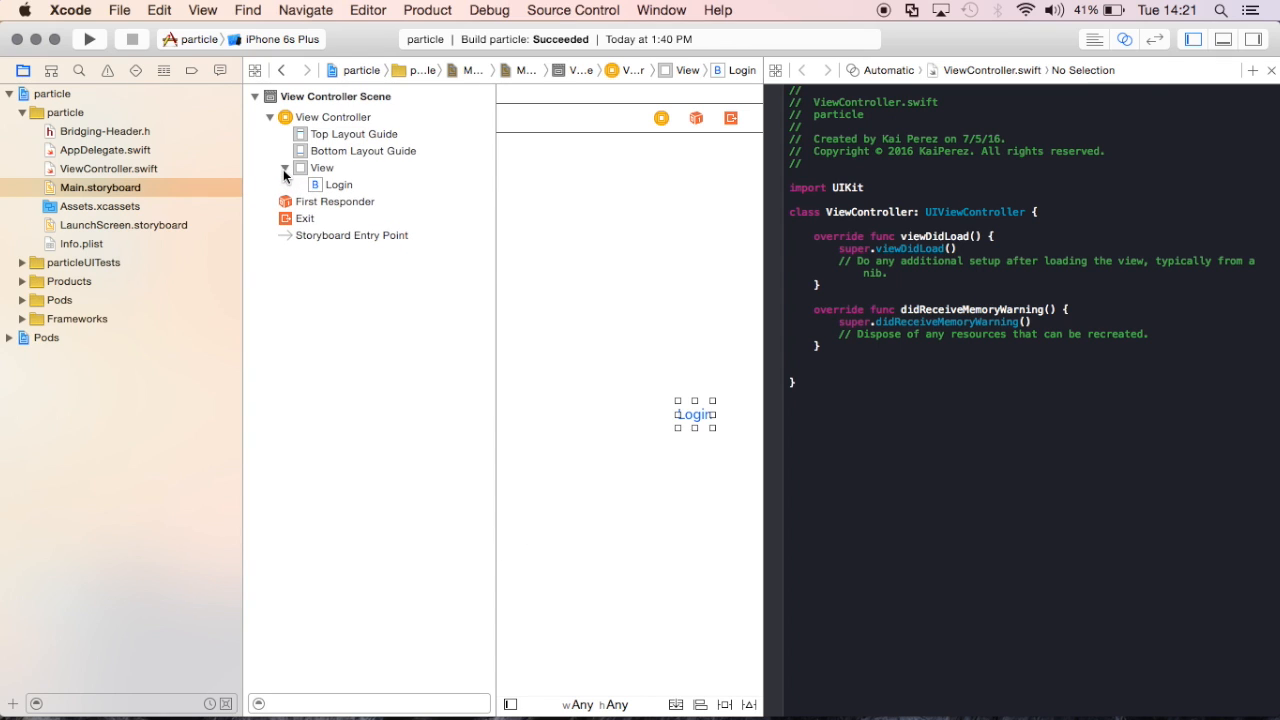
click(321, 167)
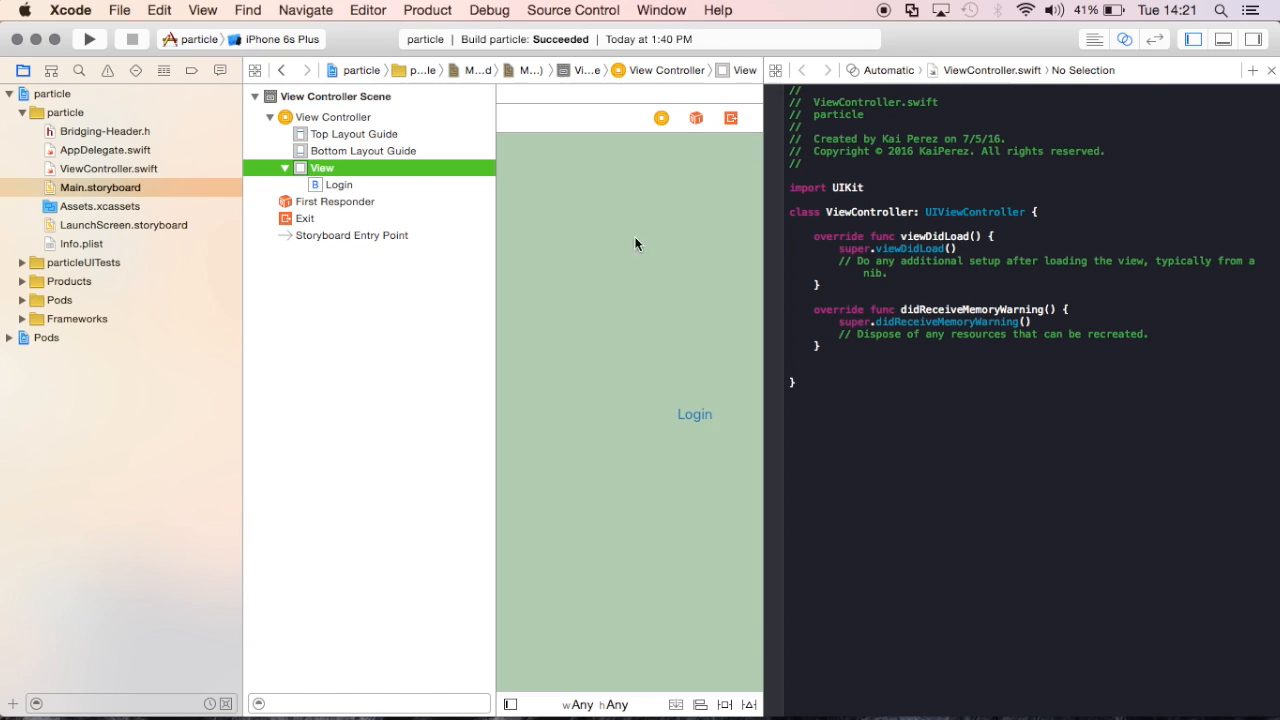
mouse_move(568, 271)
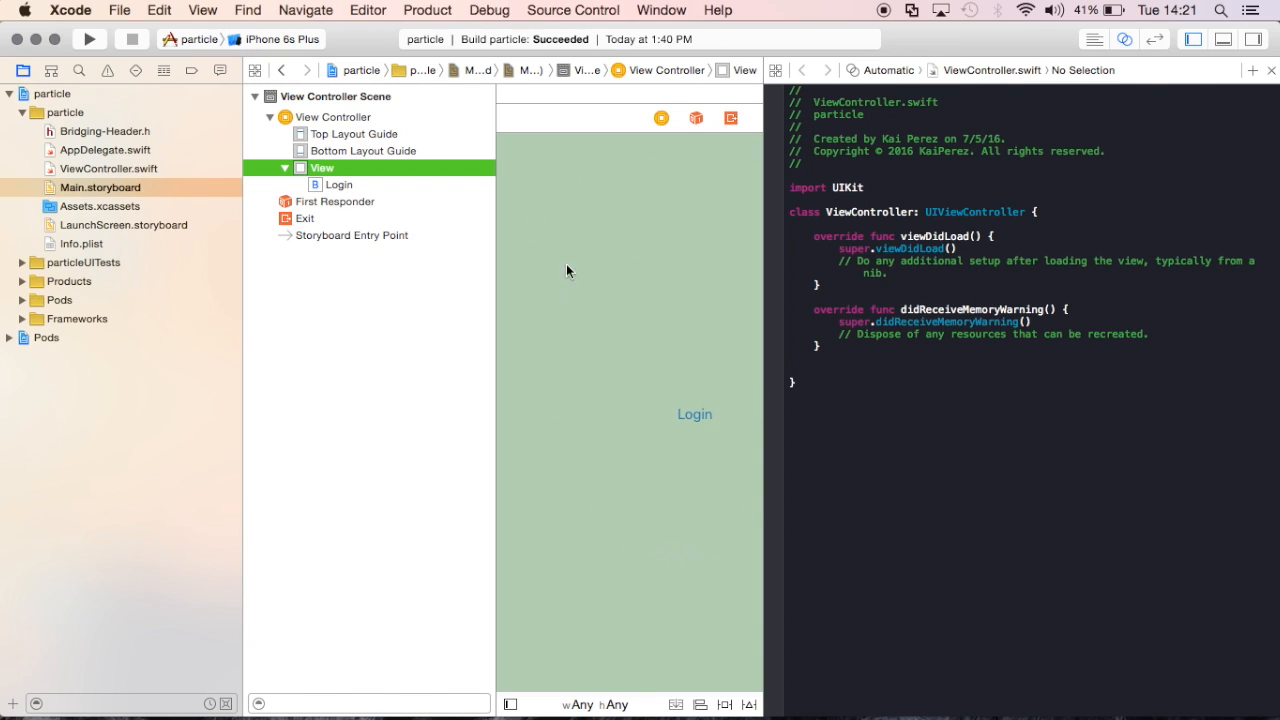
mouse_move(390, 194)
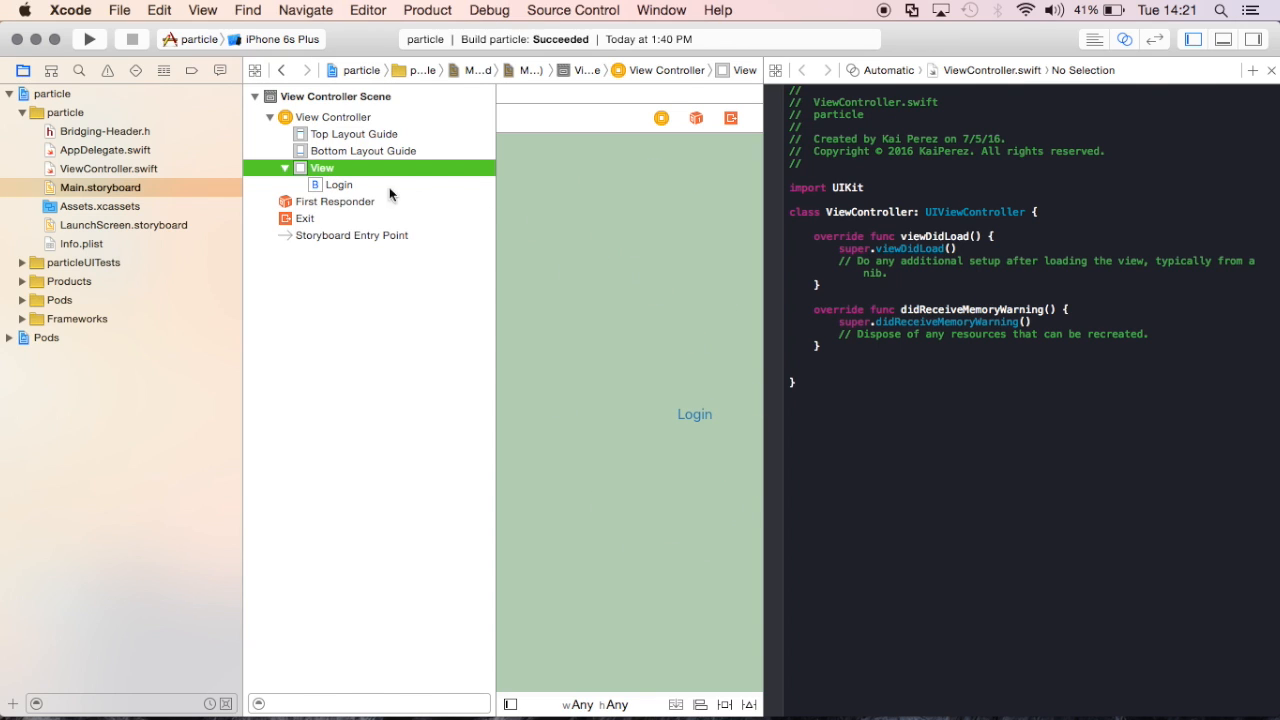
click(339, 185)
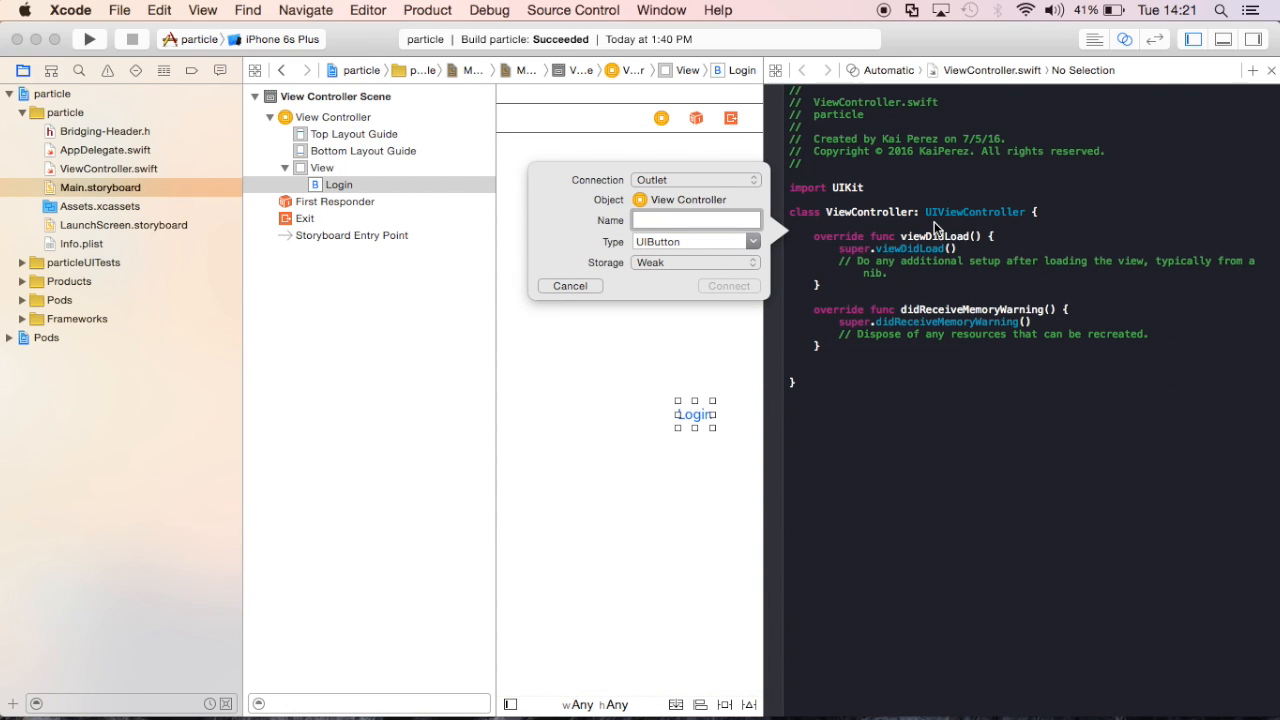
Connect the Login button as an Action named loginAndDisplayDevices in ViewController
click(695, 179)
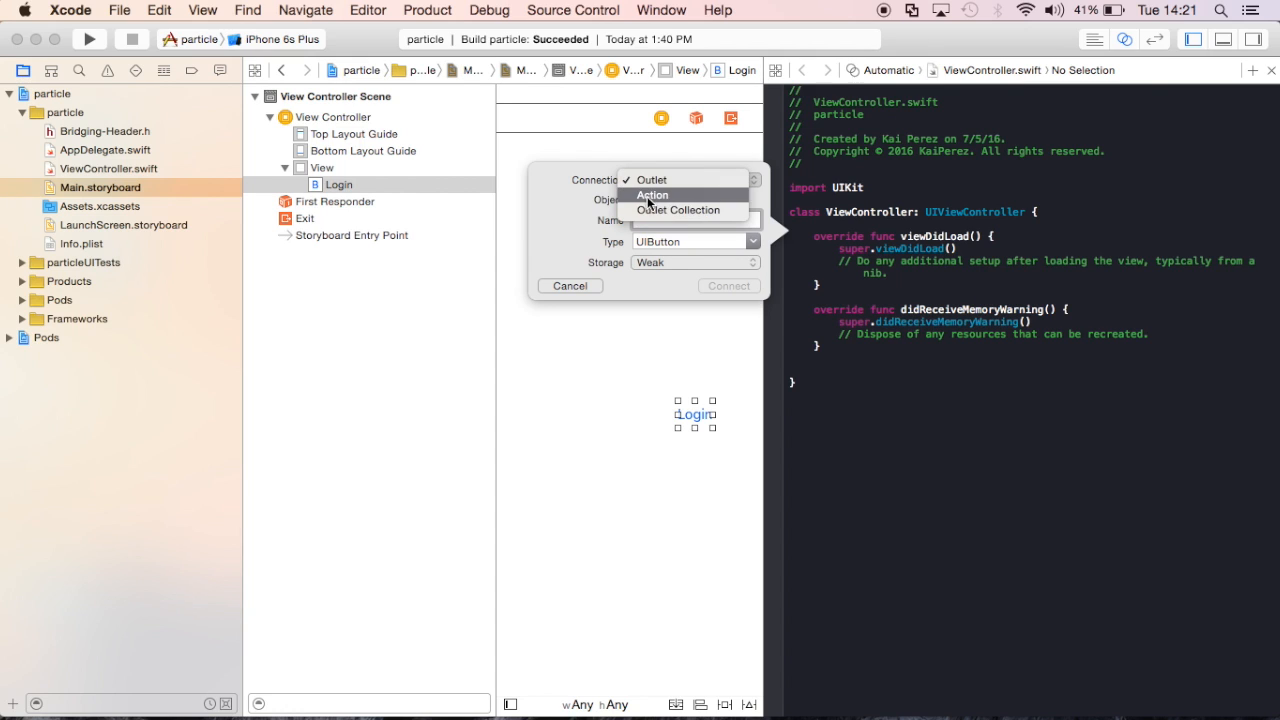
click(651, 195)
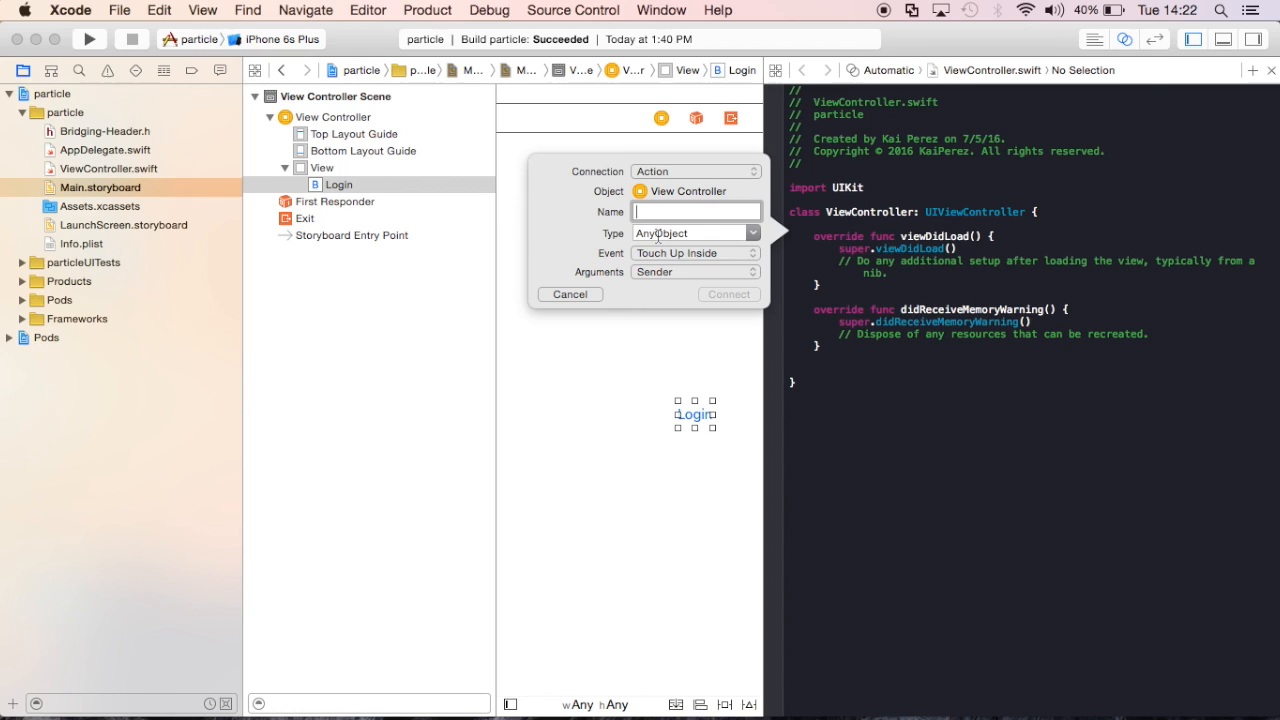
click(696, 211)
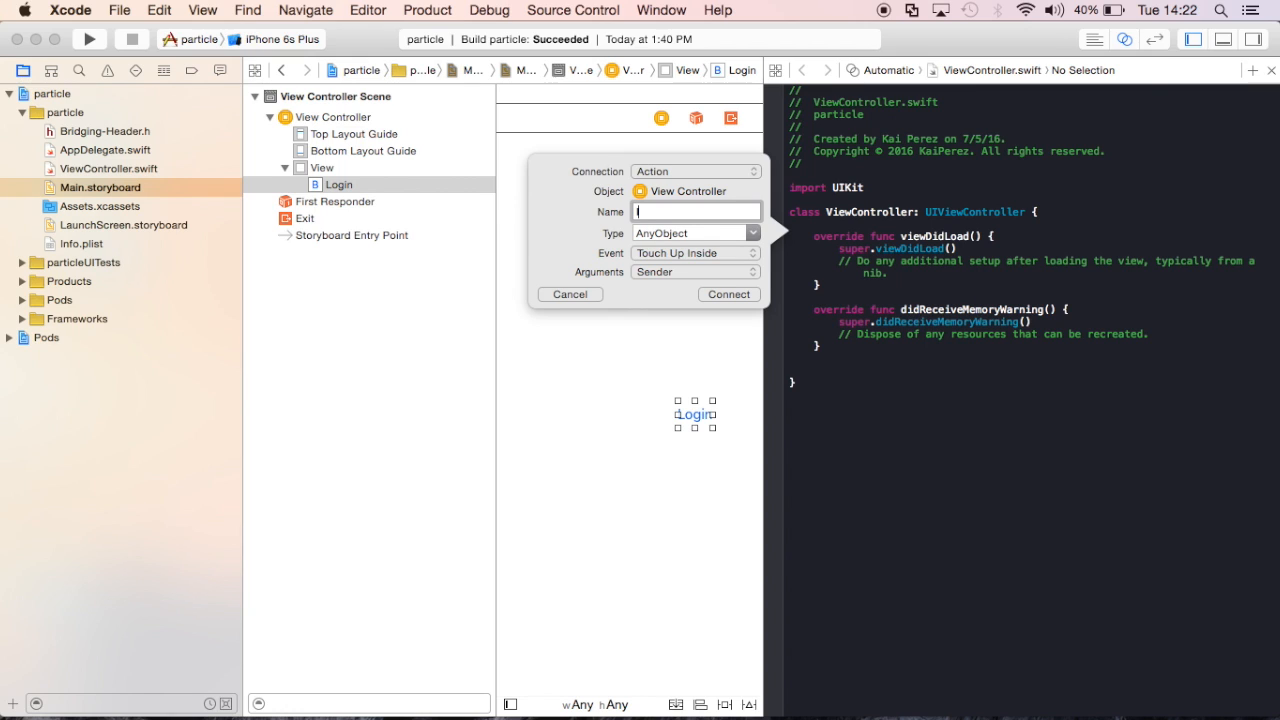
text(loginAndDispla)
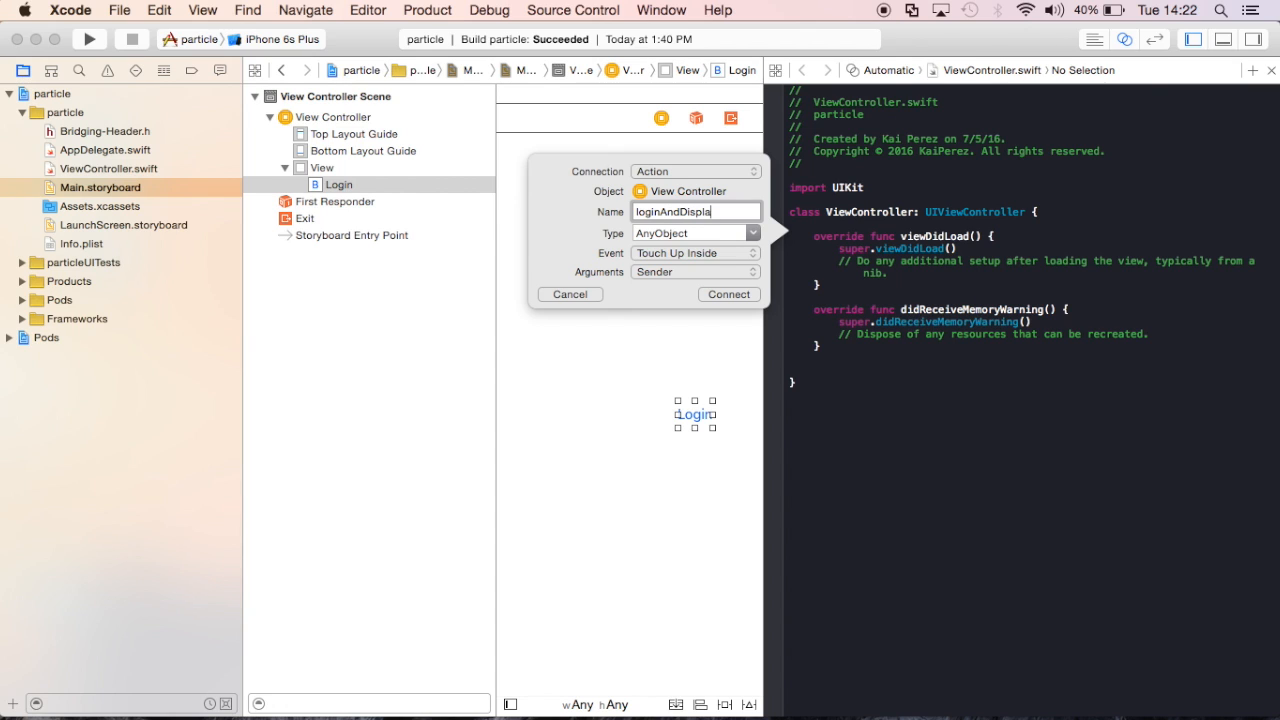
text(yDevices)
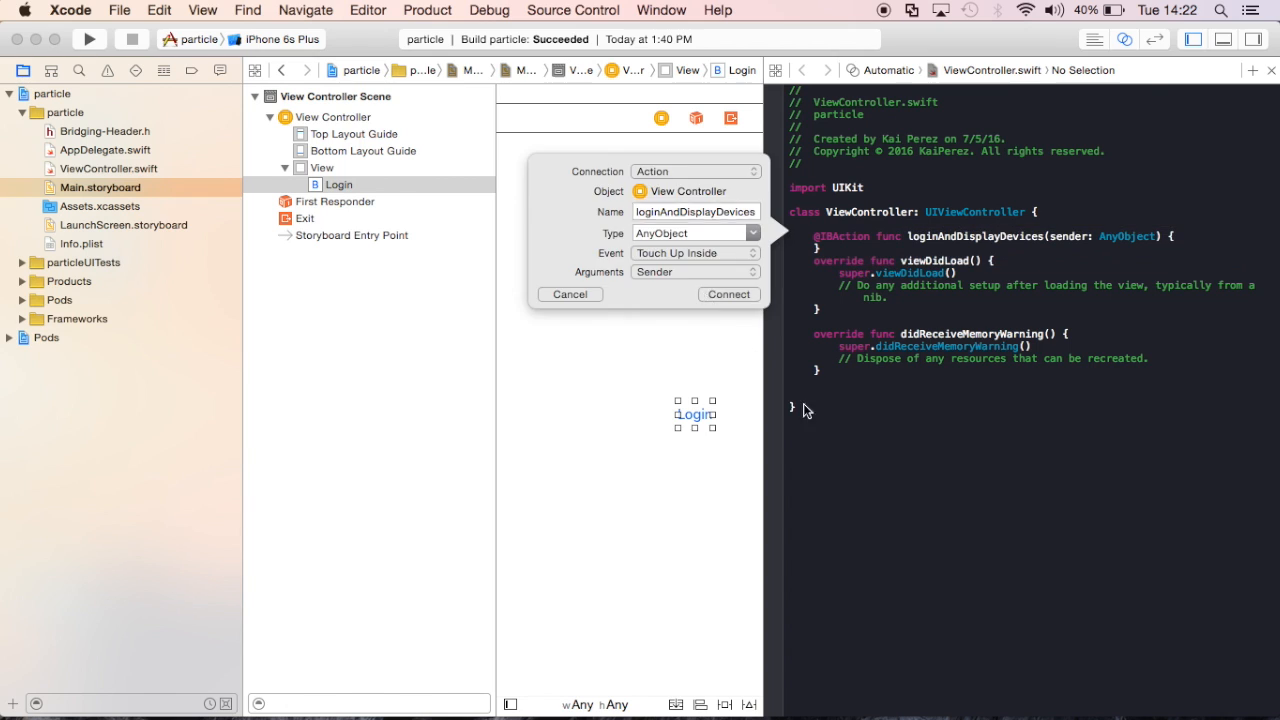
click(728, 294)
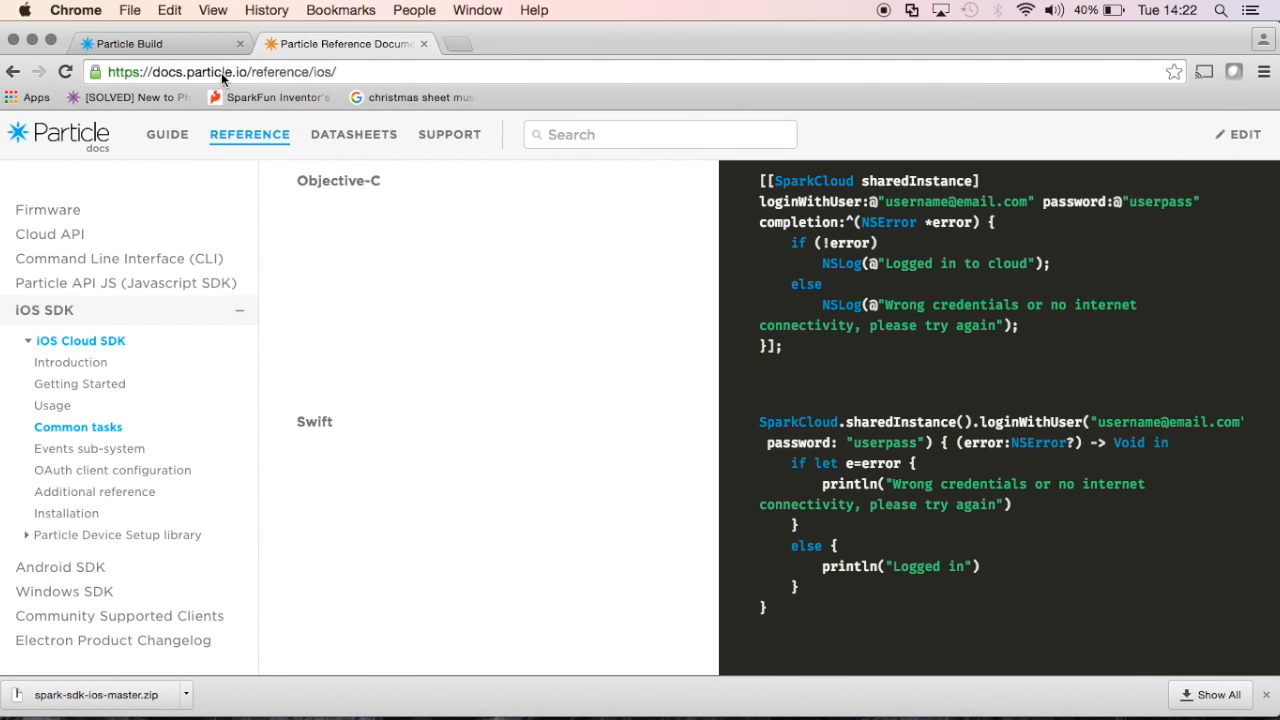
mouse_move(57, 332)
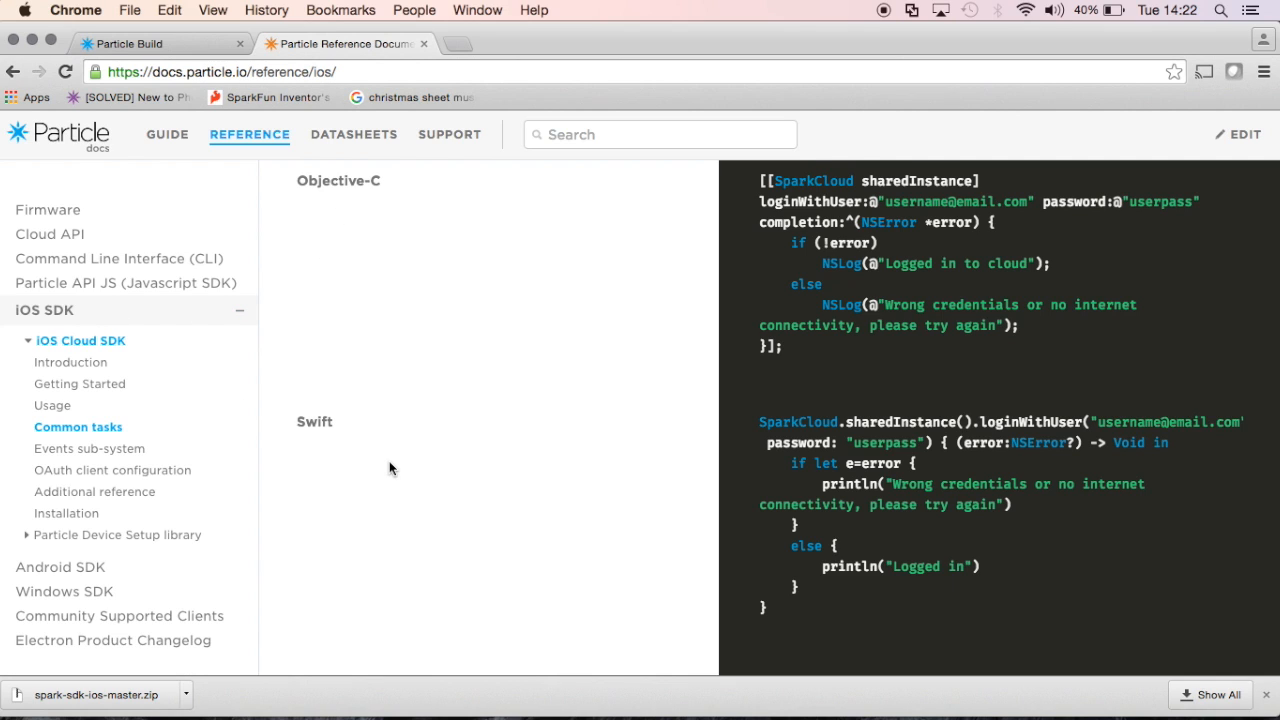
mouse_move(755, 445)
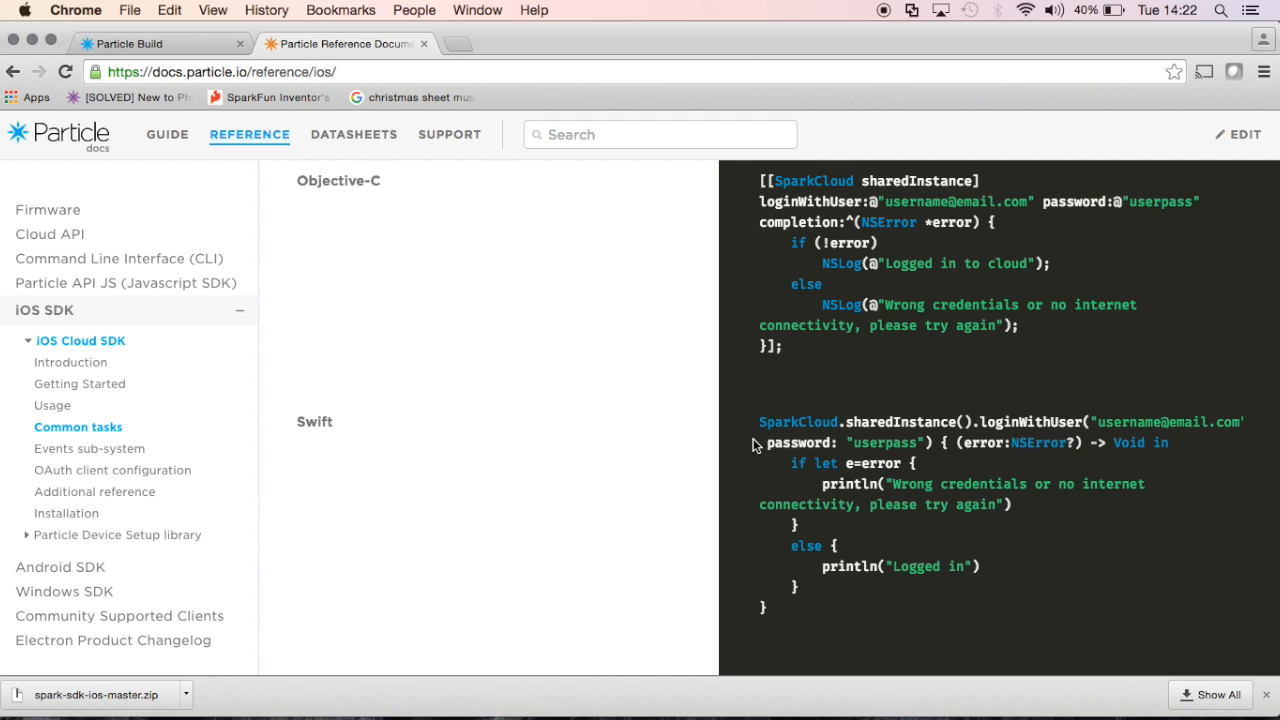
Select the Swift loginWithUser cloud login snippet on the Particle iOS reference page
drag(759, 421, 765, 608)
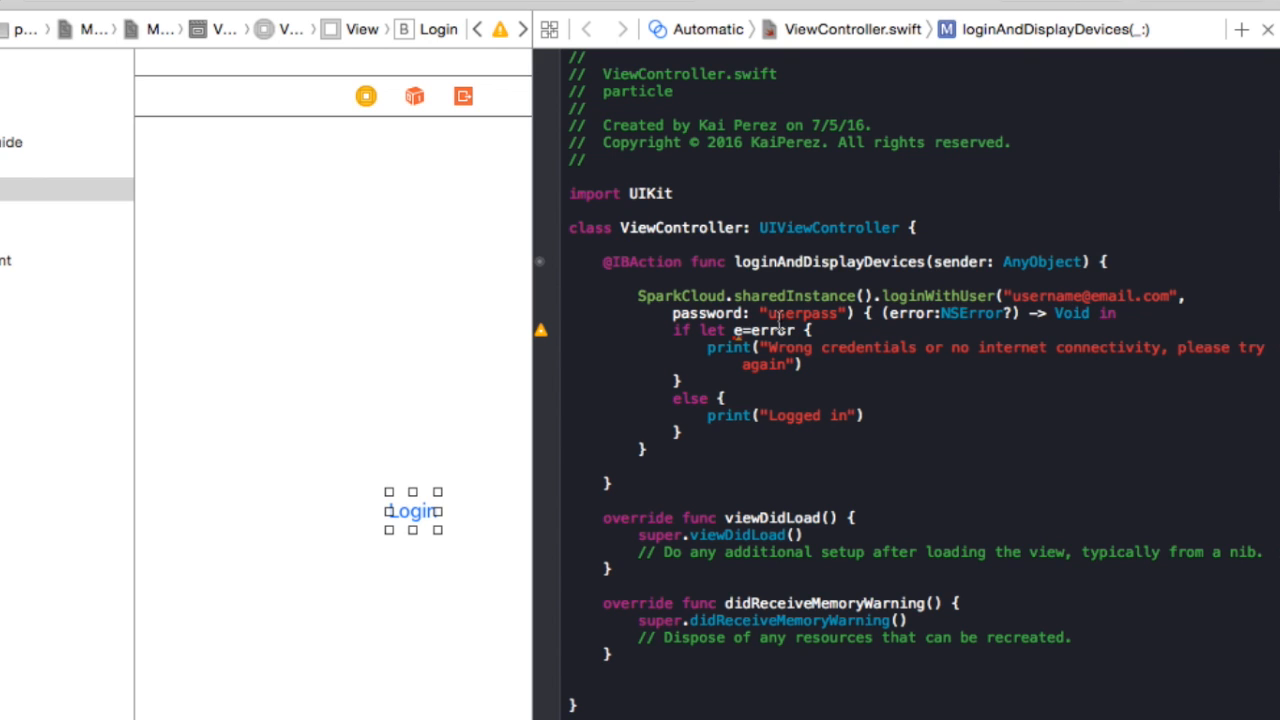
Place the cursor inside loginAndDisplayDevices for the pasted Swift login code
click(752, 415)
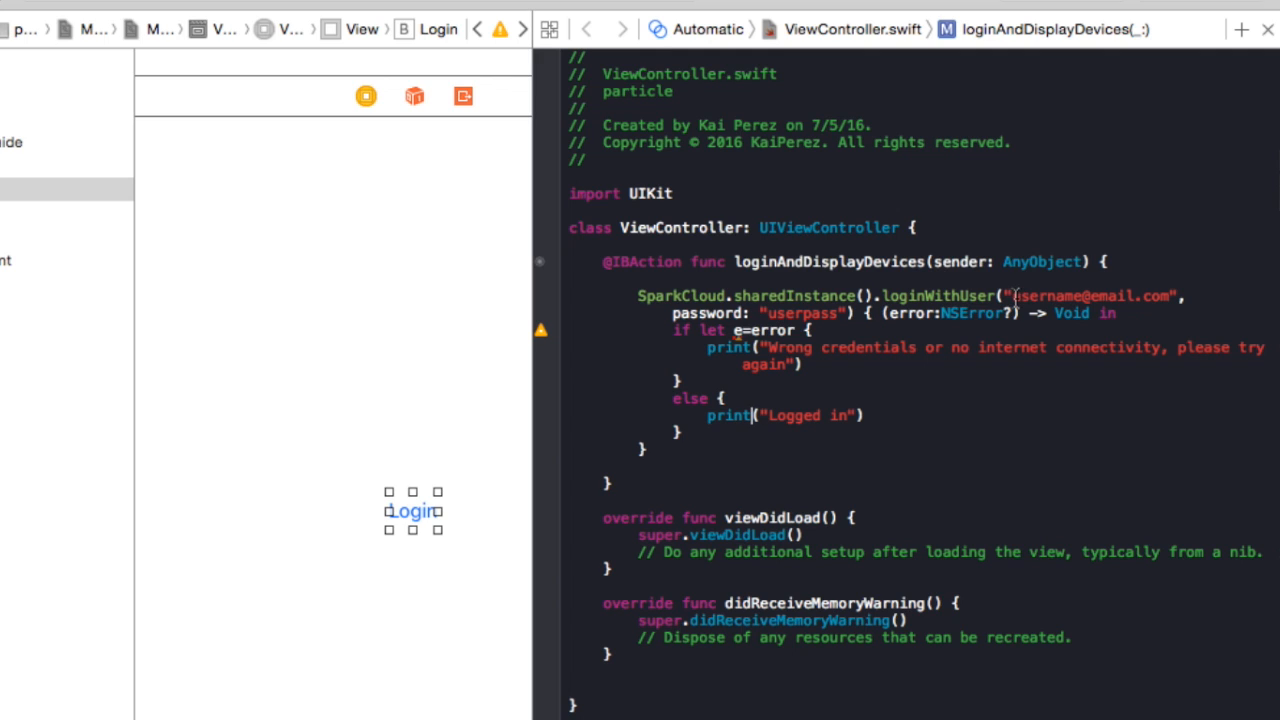
Replace the placeholder username with the gmail.com account email and the password with the real password
double_click(1090, 296)
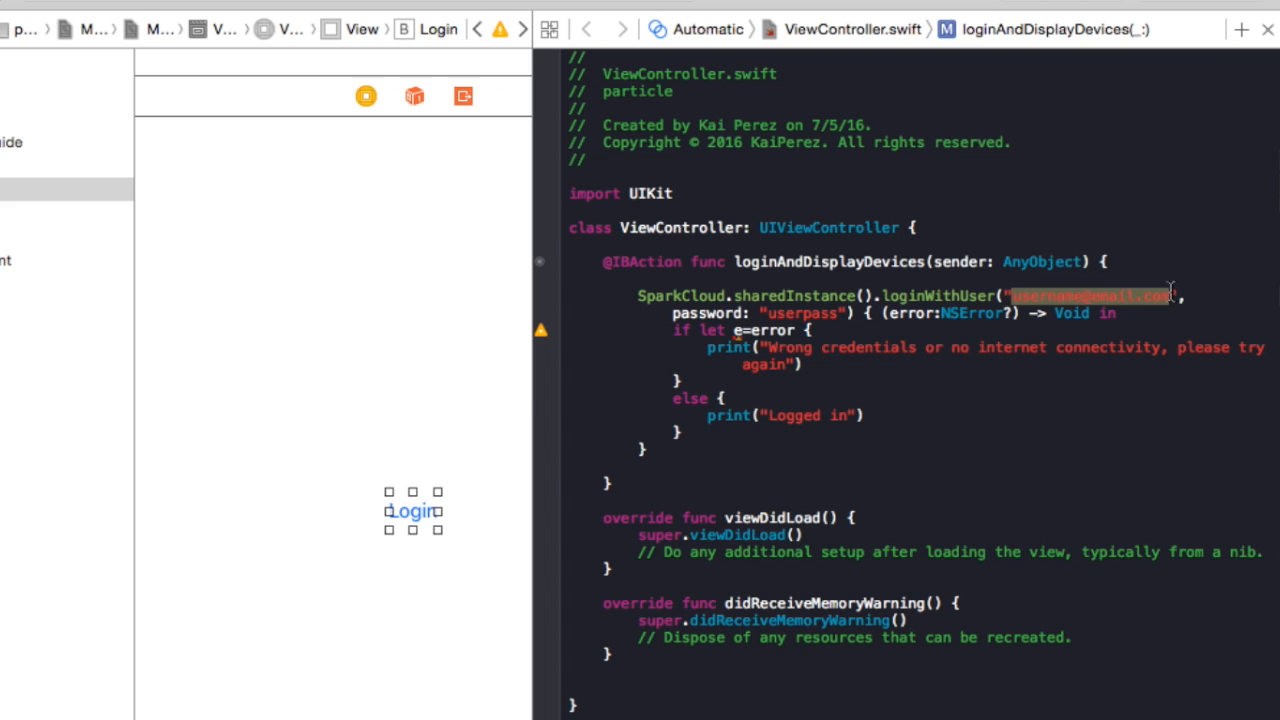
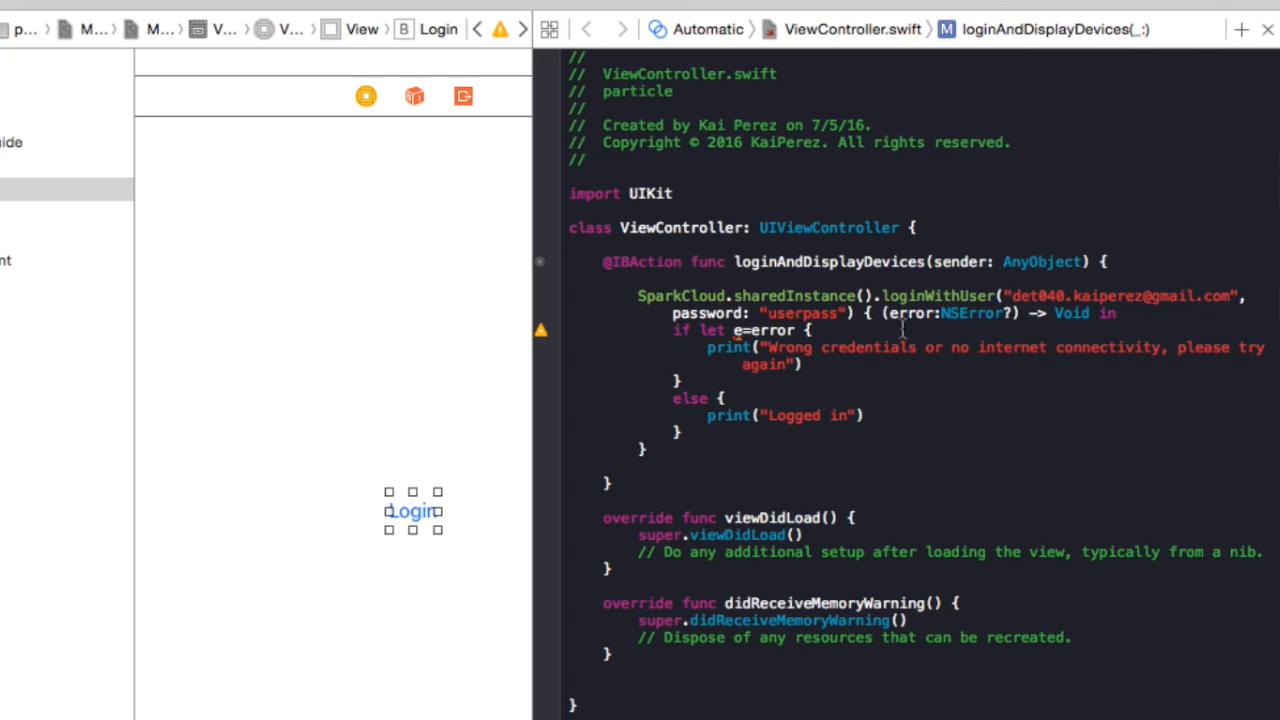
double_click(800, 313)
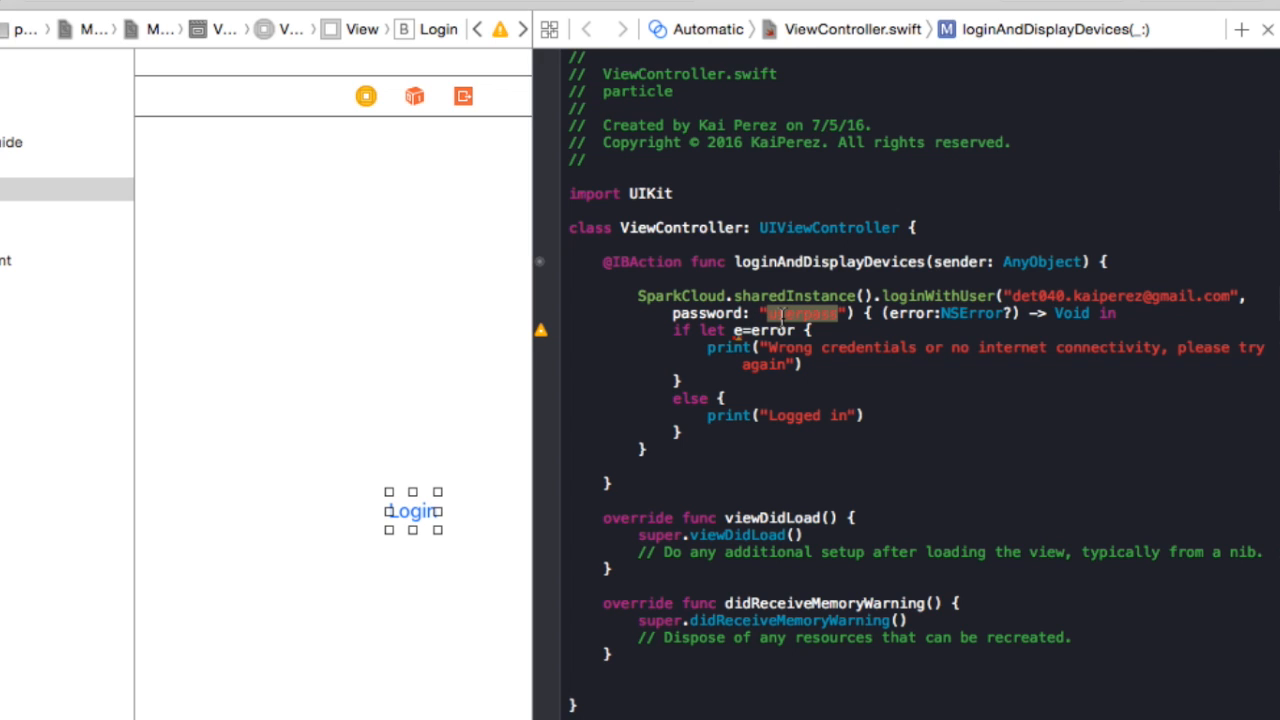
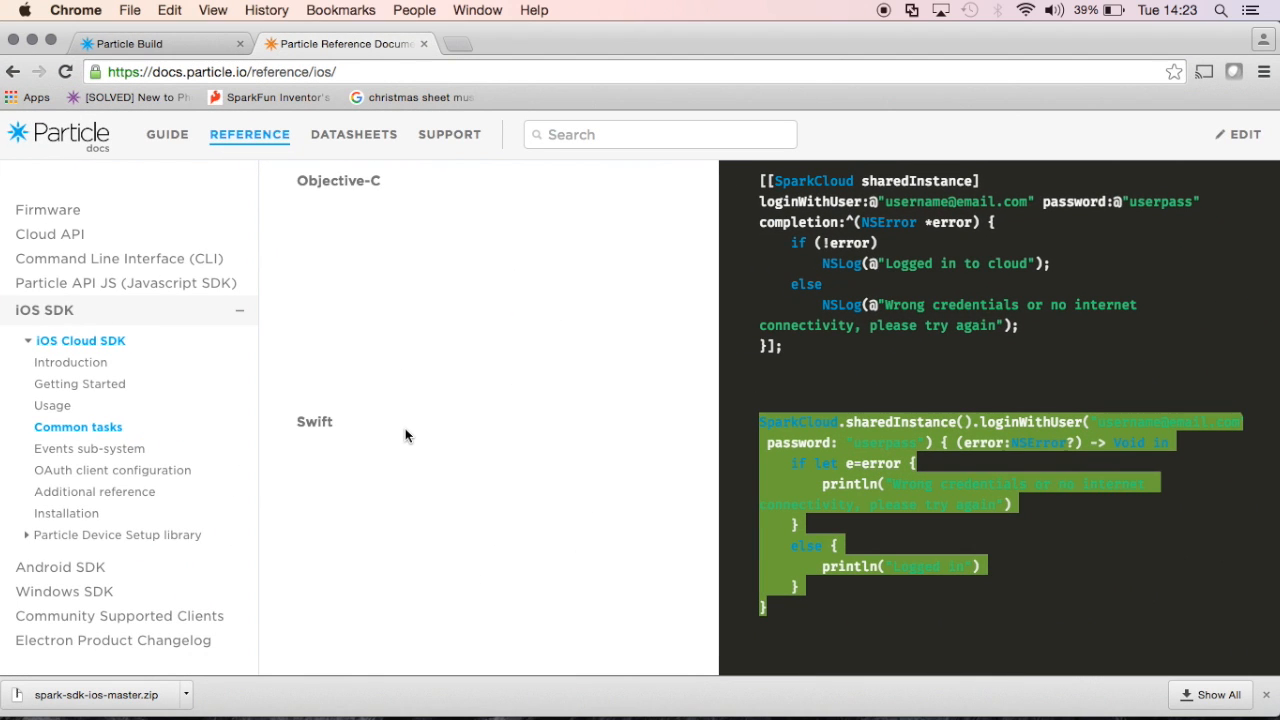
Scroll the Particle Docs down to the Get a List of All Devices example, then return to Xcode
scroll(down, 3)
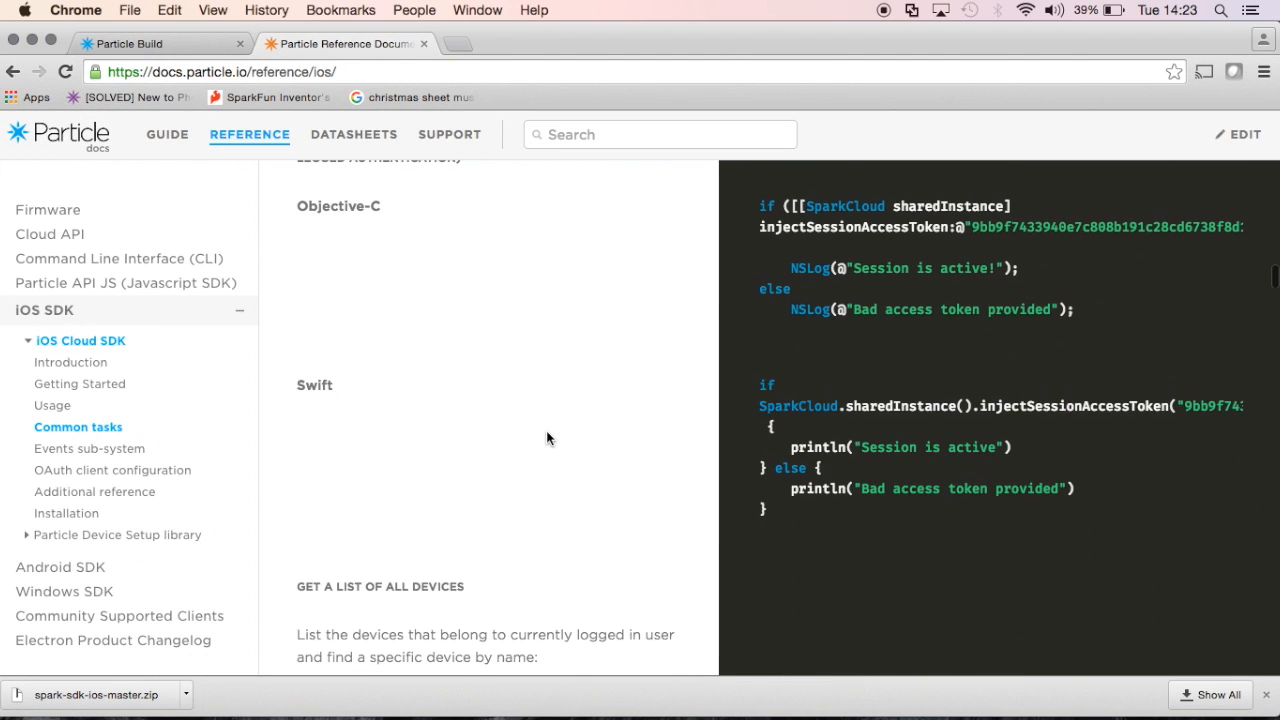
scroll(down, 3)
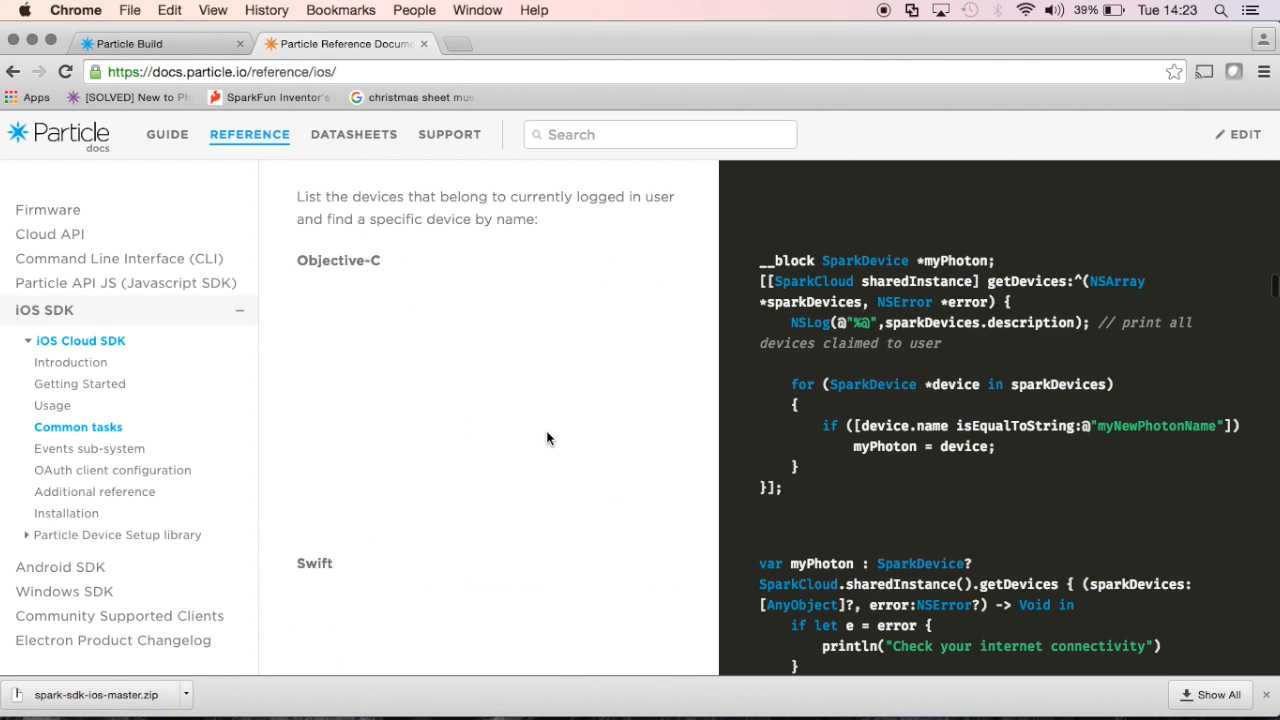
scroll(down, 3)
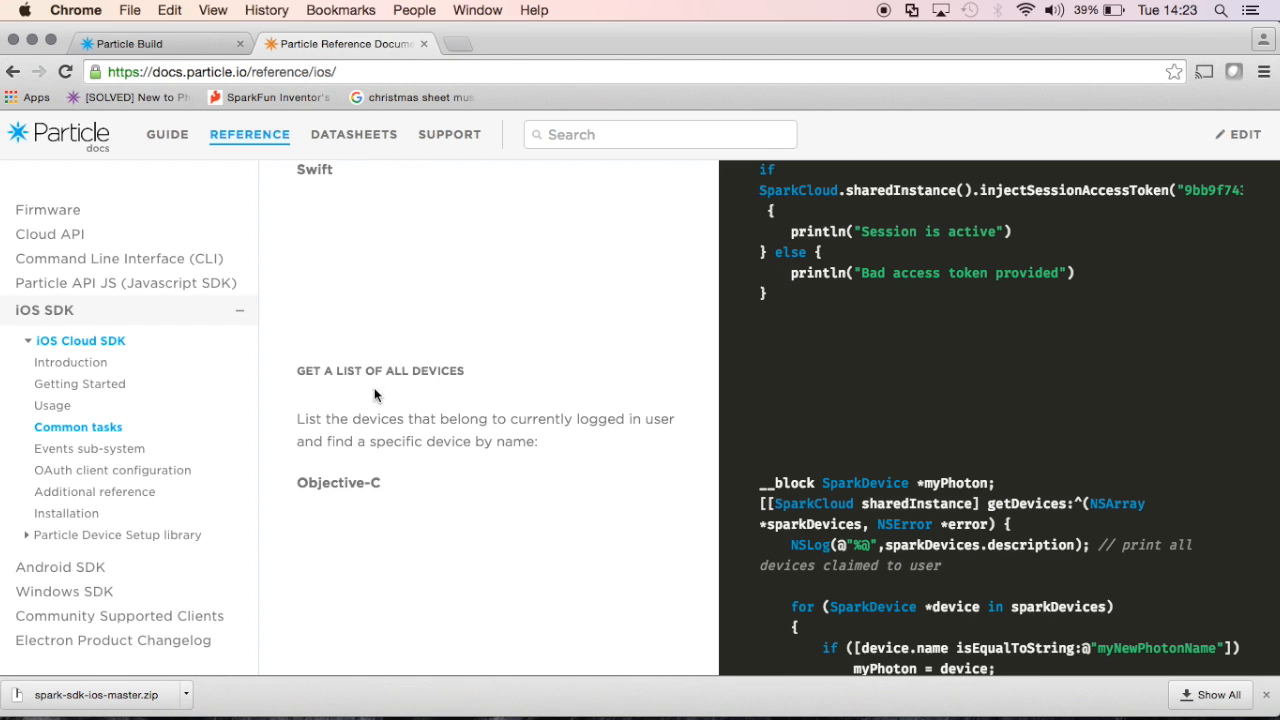
scroll(down, 3)
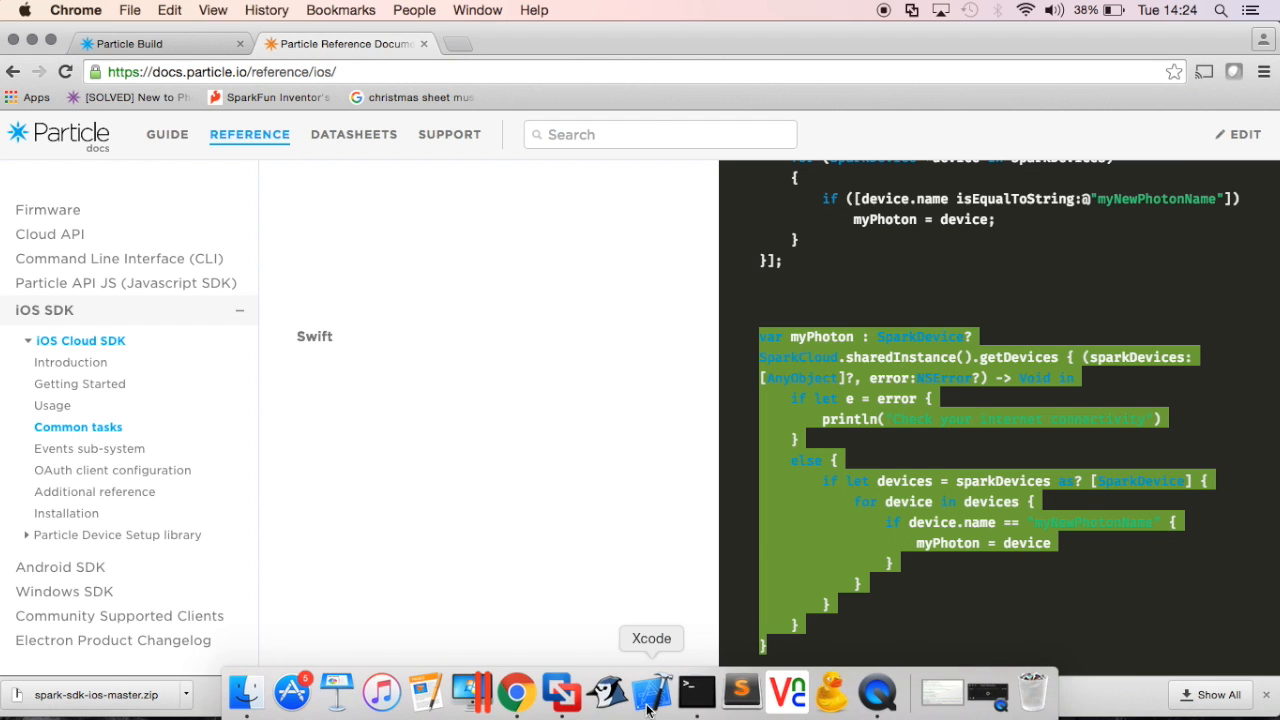
click(651, 690)
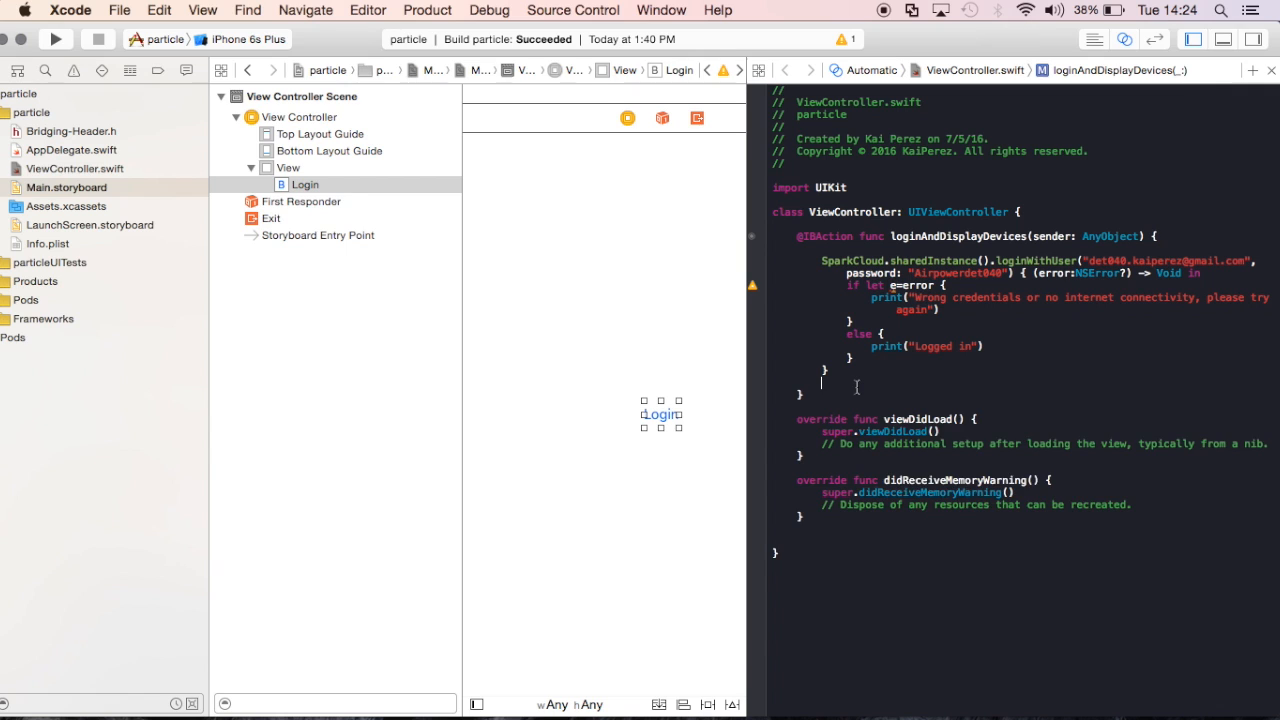
Add the getDevices code with var myPhoton : SparkDevice? and print each device in the loop
text(var myPhoton : SparkDevice?)
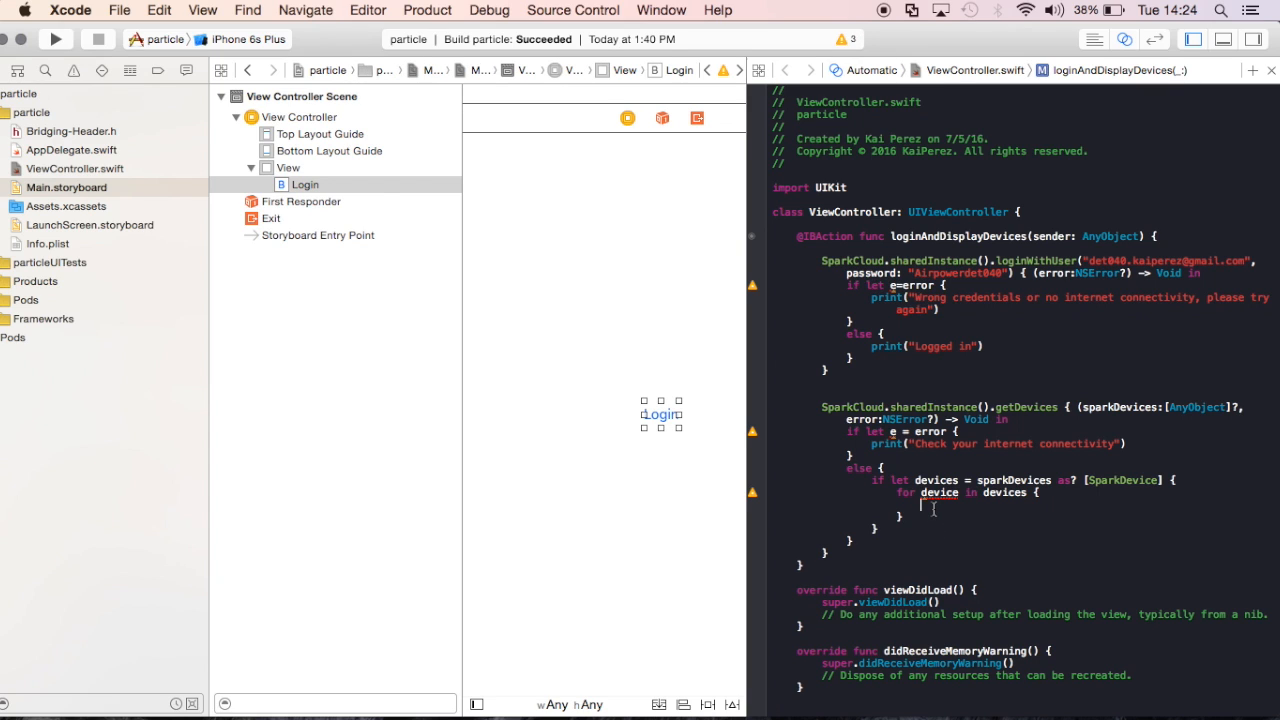
text(console.log(de);)
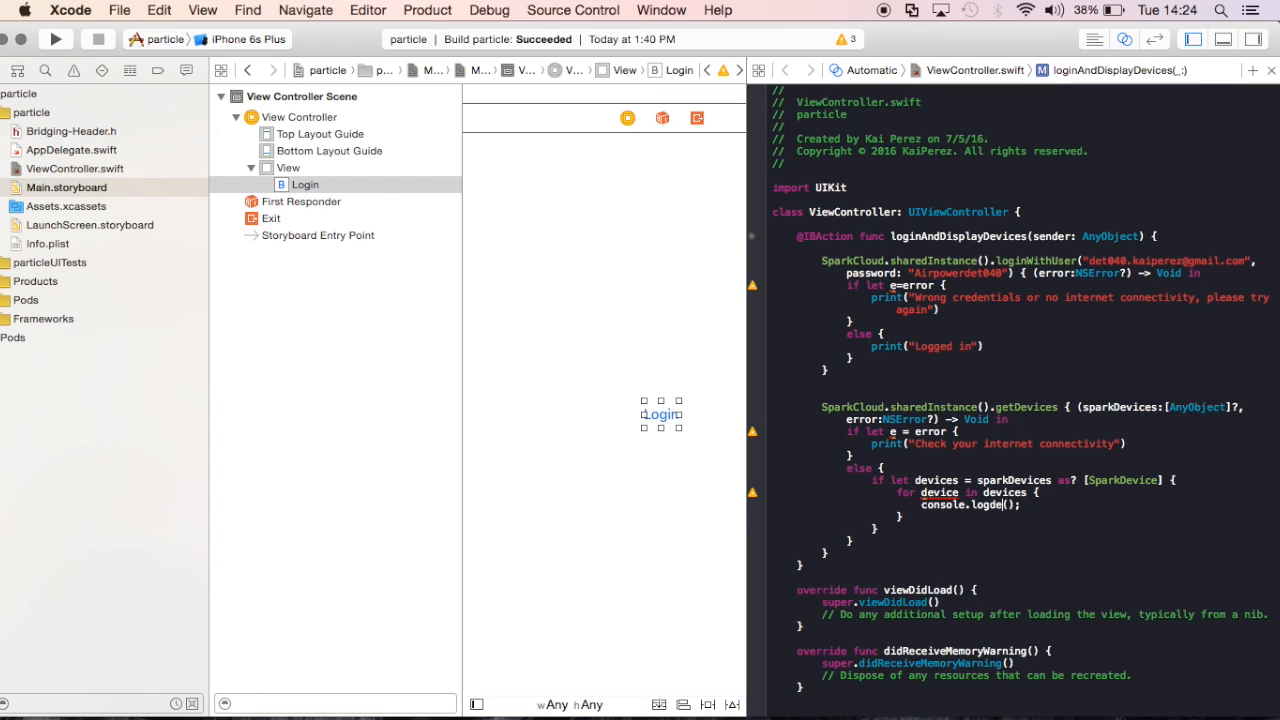
text(d)
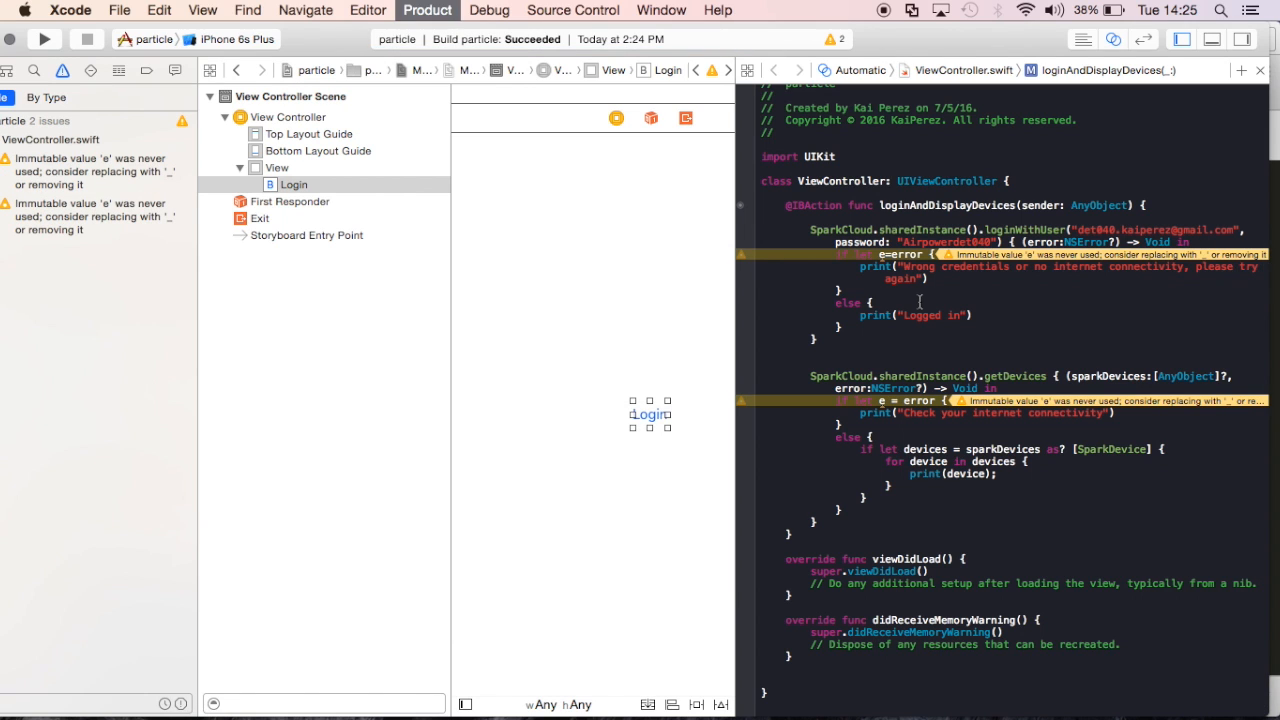
Build and run the app on the iPhone 6s Plus simulator
click(43, 39)
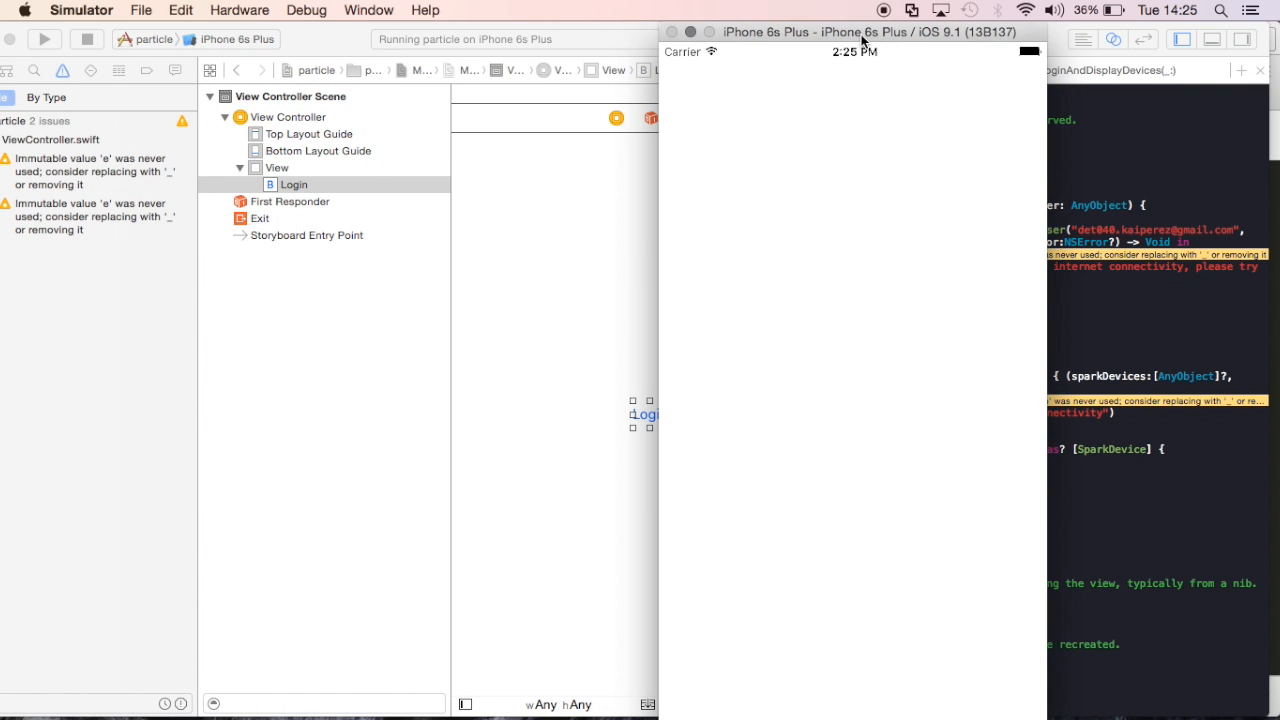
mouse_move(858, 40)
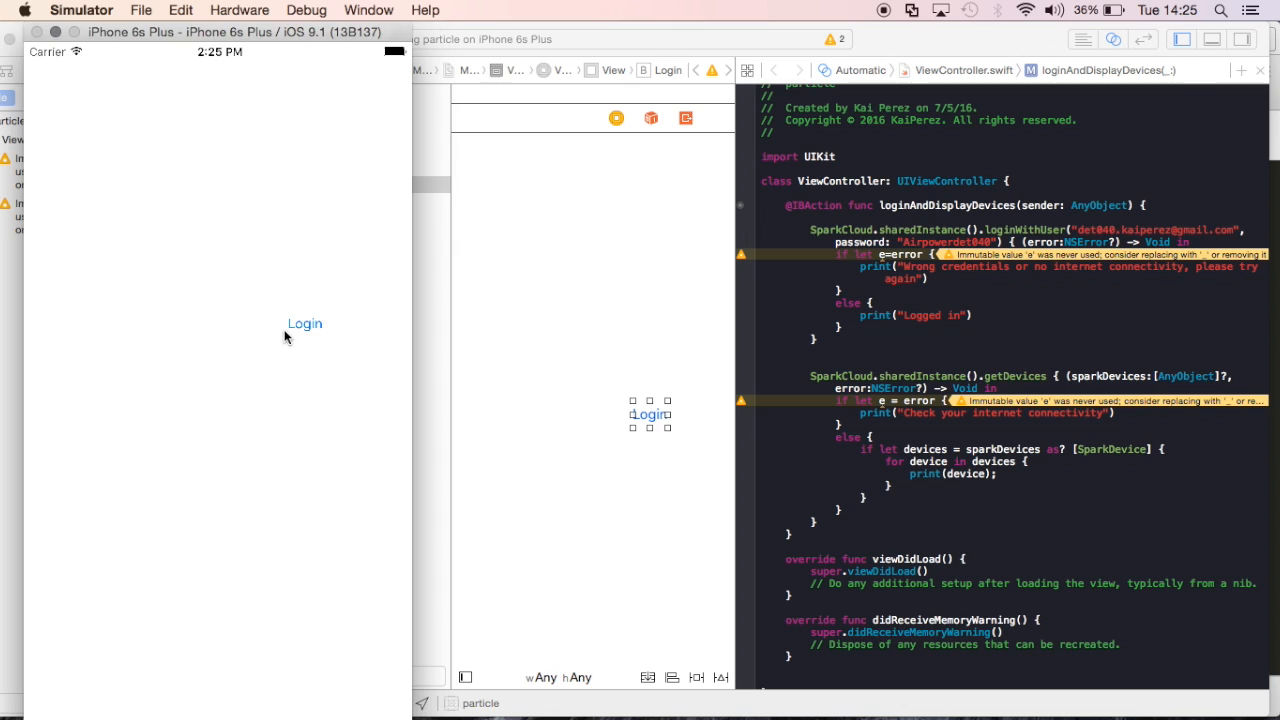
mouse_move(290, 338)
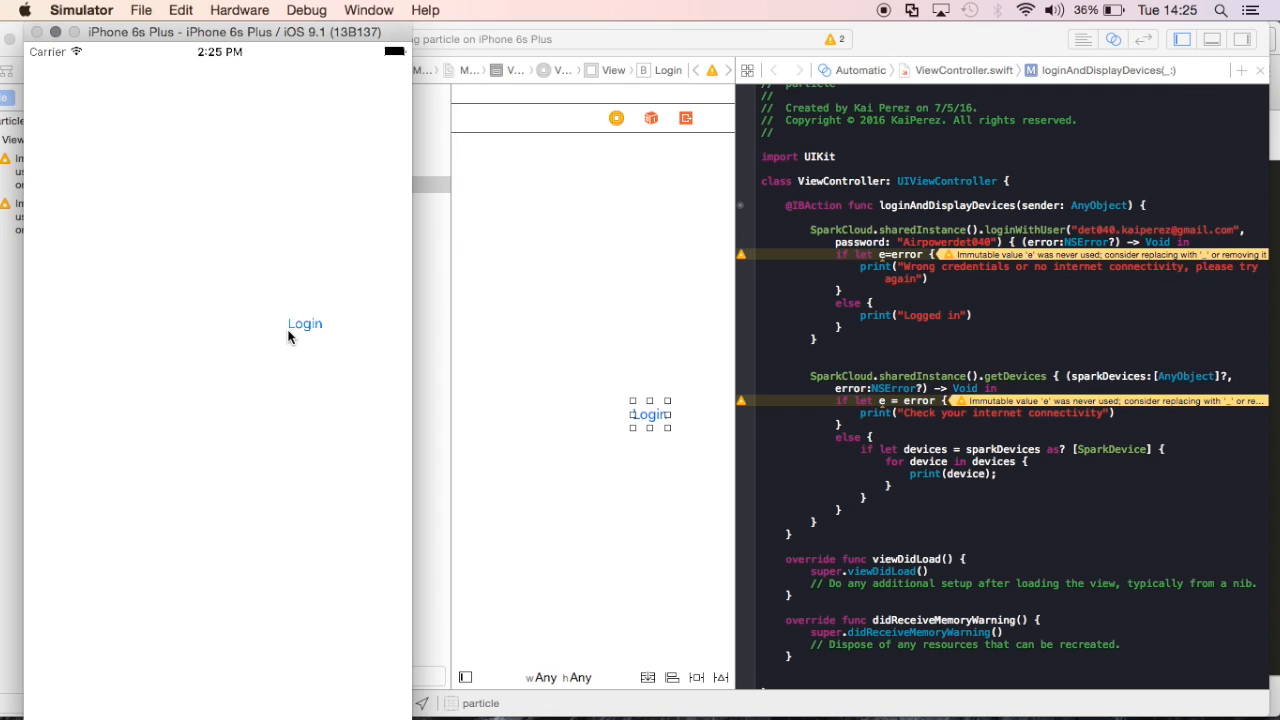
mouse_move(1120, 257)
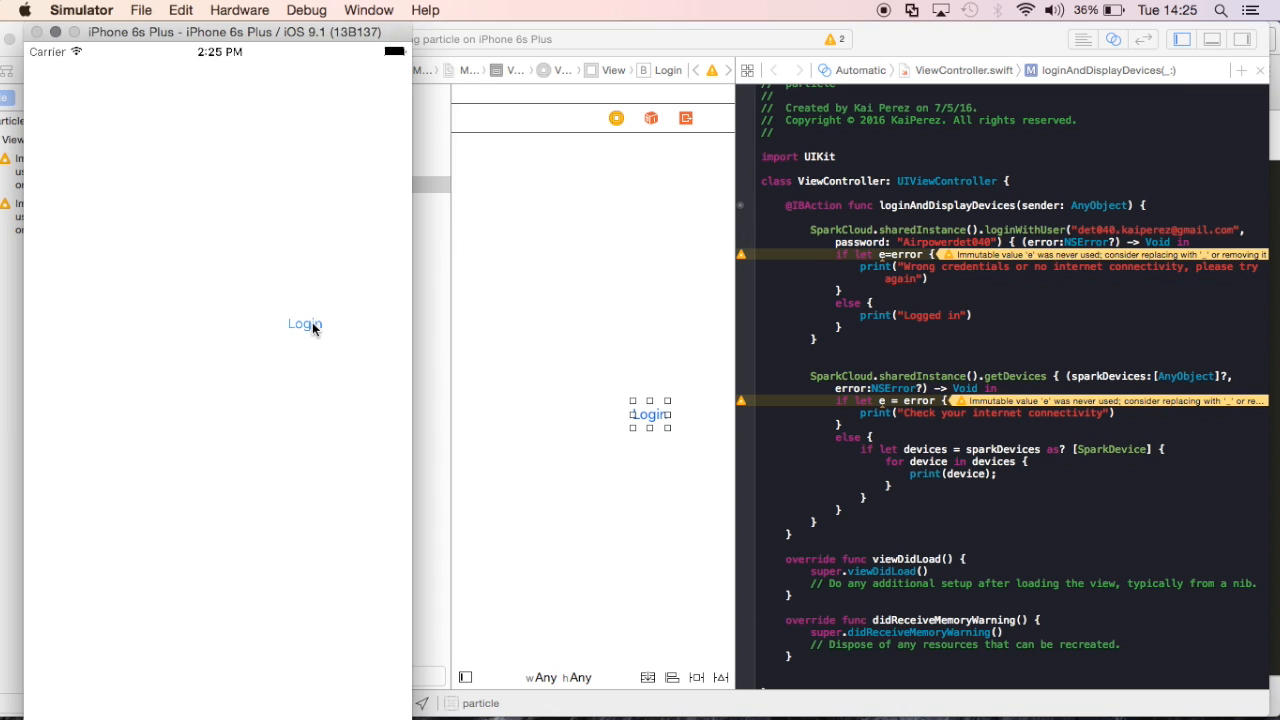
Tap Login in the simulator to sign into Particle and print the account's devices
click(305, 323)
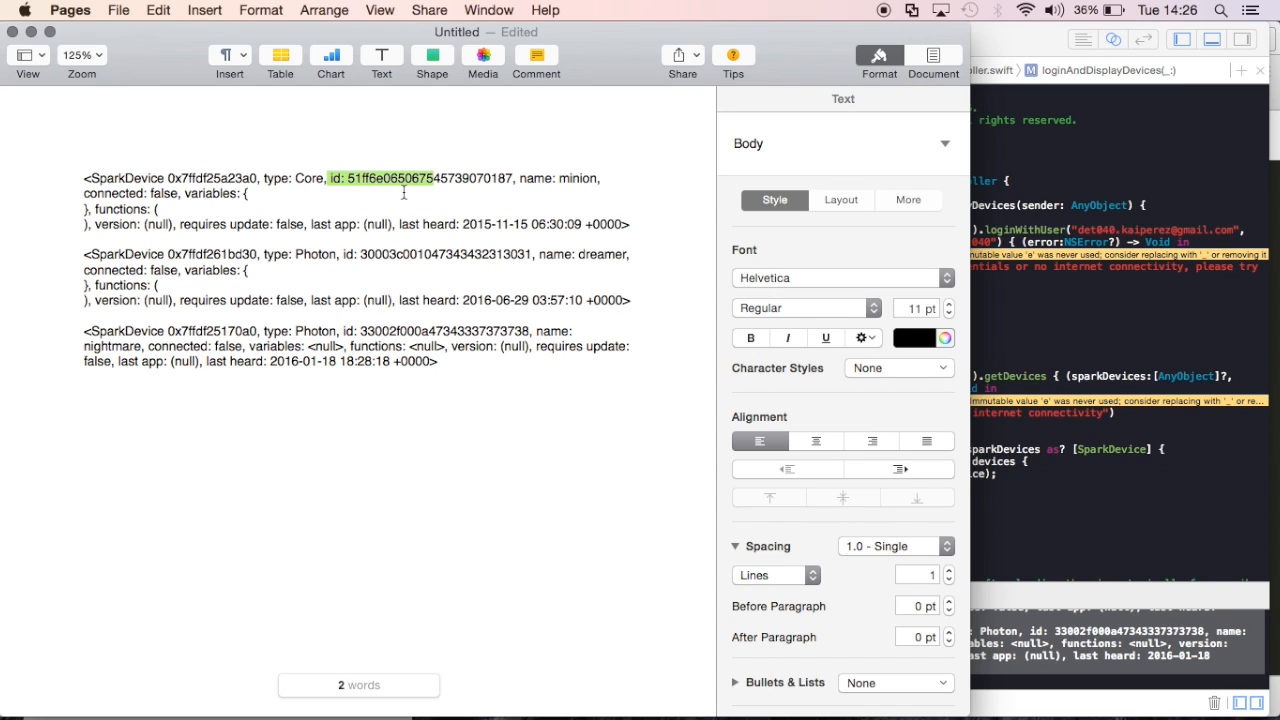
mouse_move(227, 349)
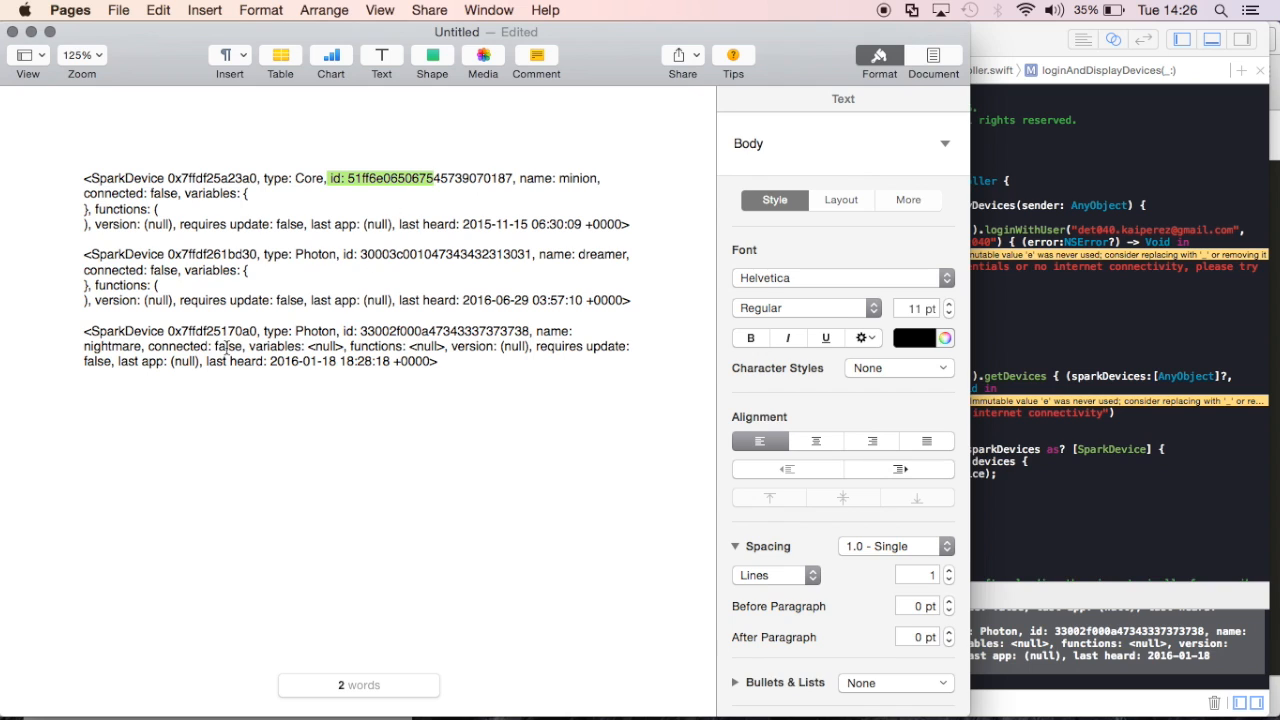